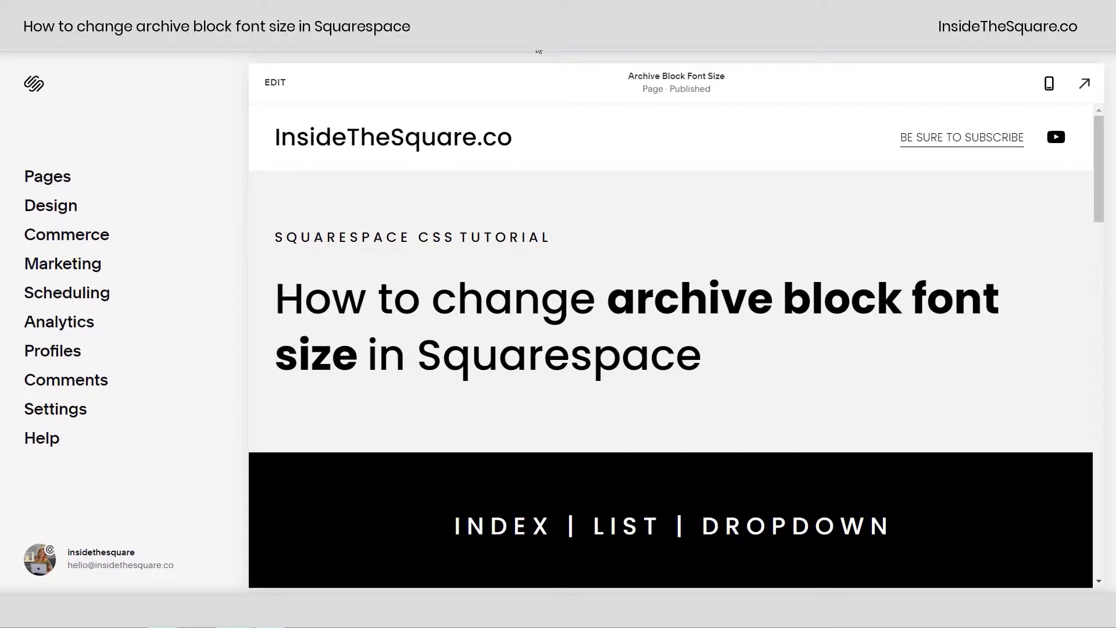
pyautogui.moveTo(744, 267)
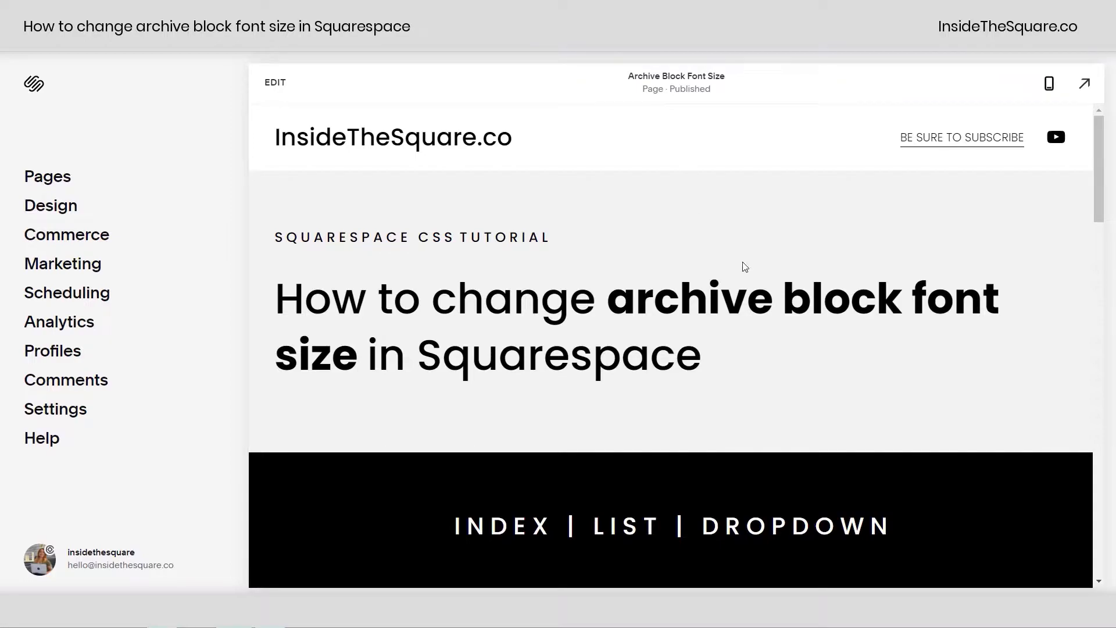
pyautogui.moveTo(882, 422)
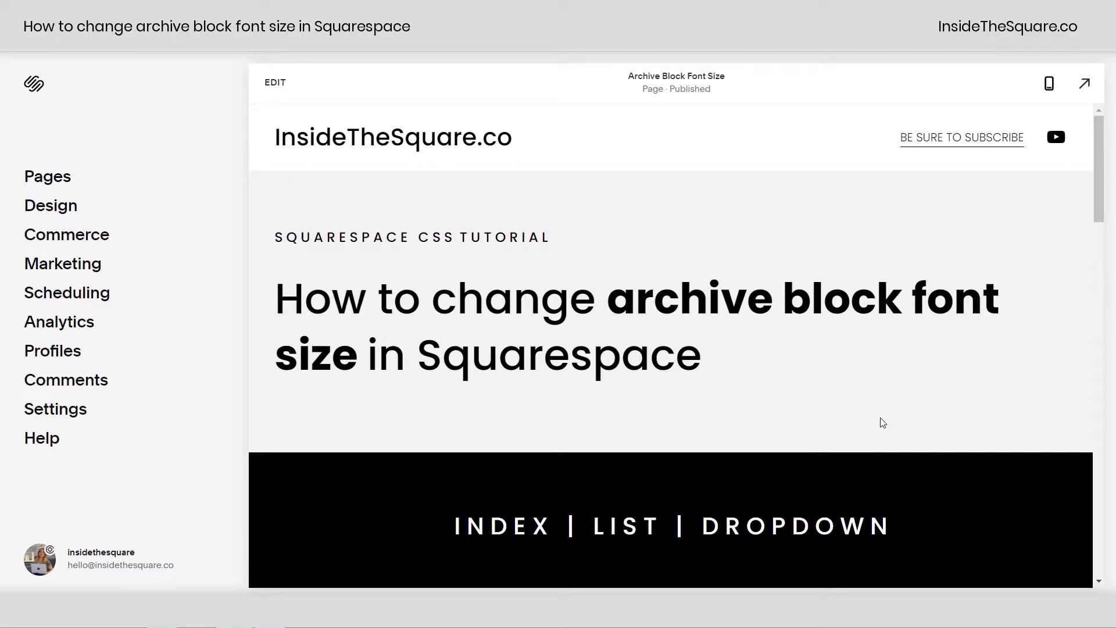
# Step: Enter the page editor and bring the list, dropdown and index archive blocks into view
pyautogui.scroll(-3)
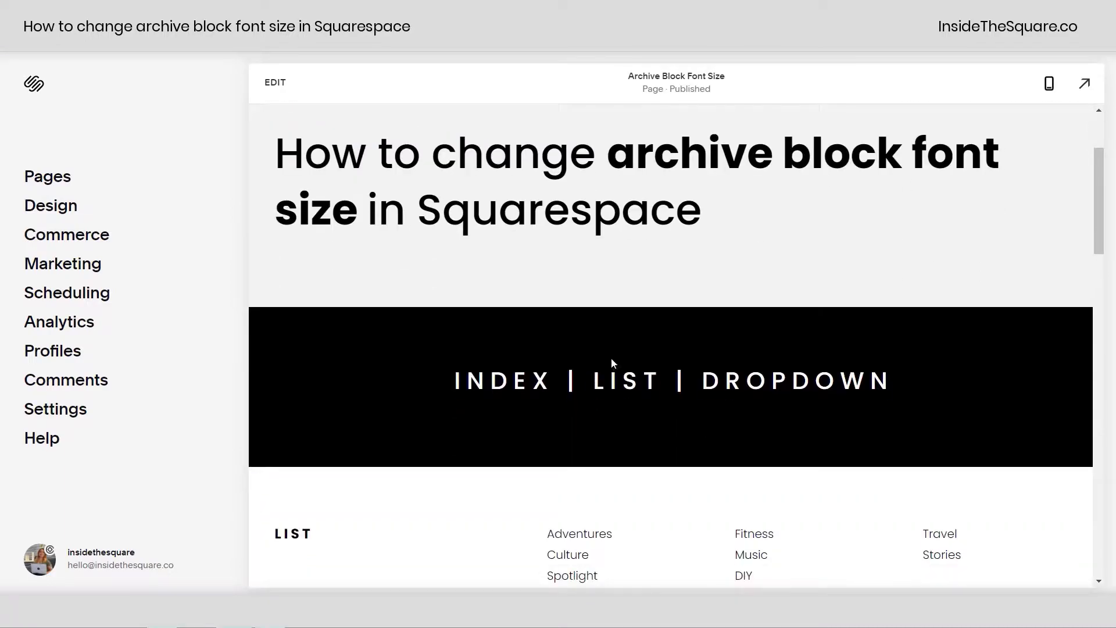
pyautogui.scroll(-3)
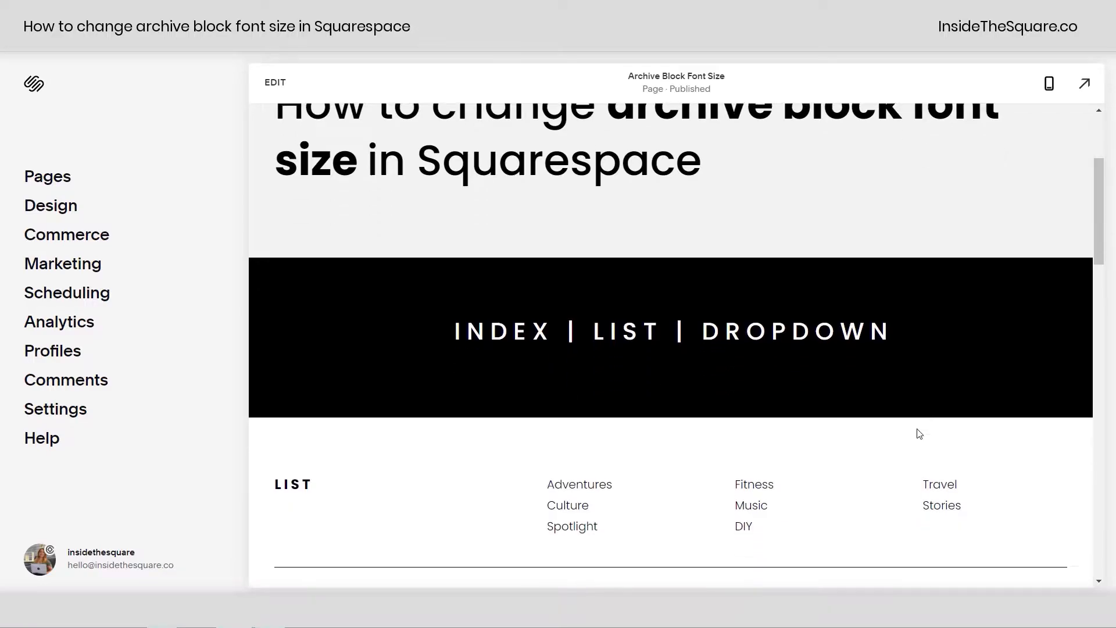
pyautogui.click(275, 82)
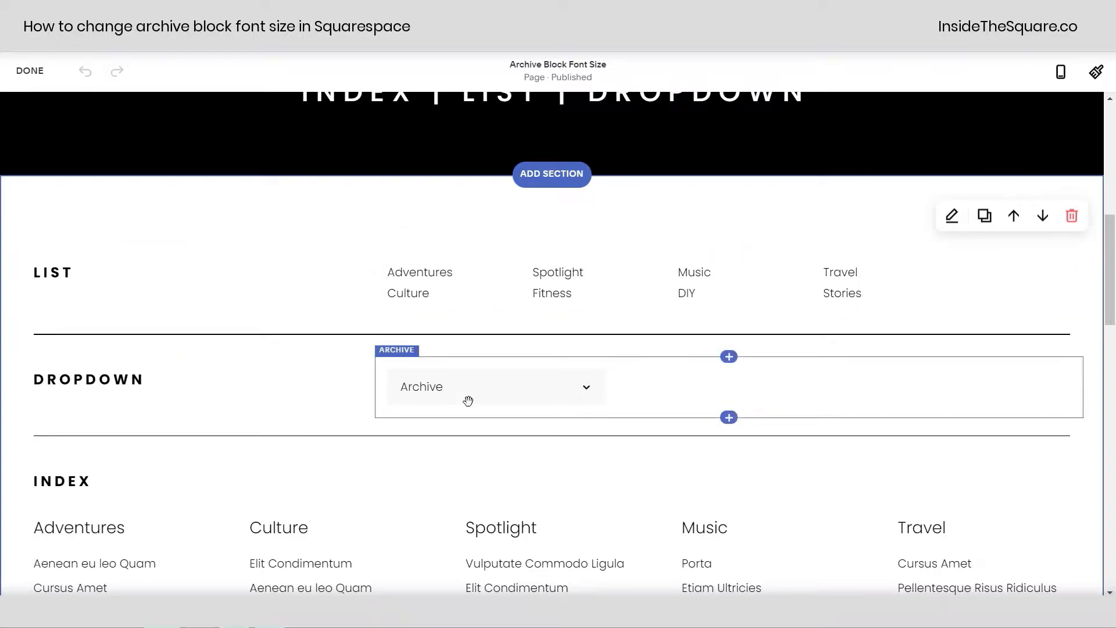
pyautogui.scroll(3)
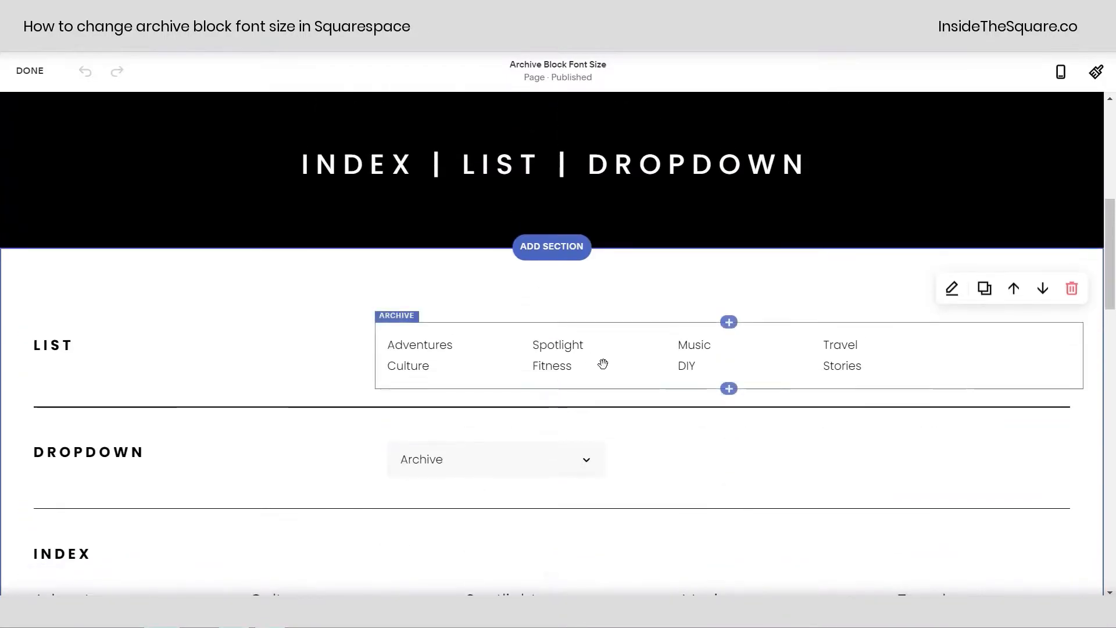
pyautogui.click(951, 288)
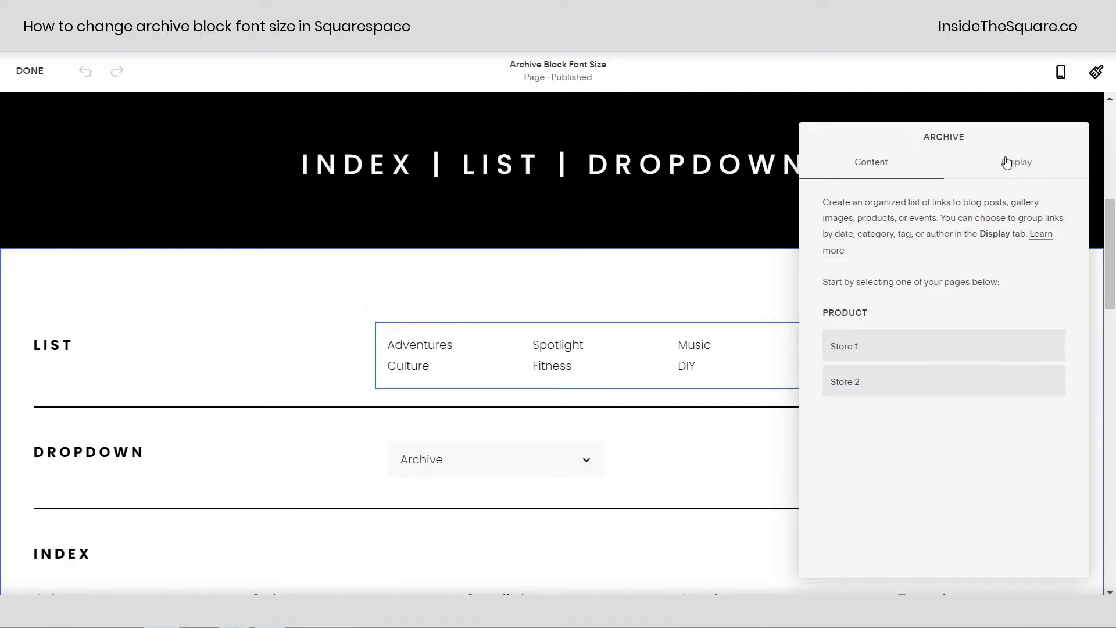
pyautogui.click(1016, 162)
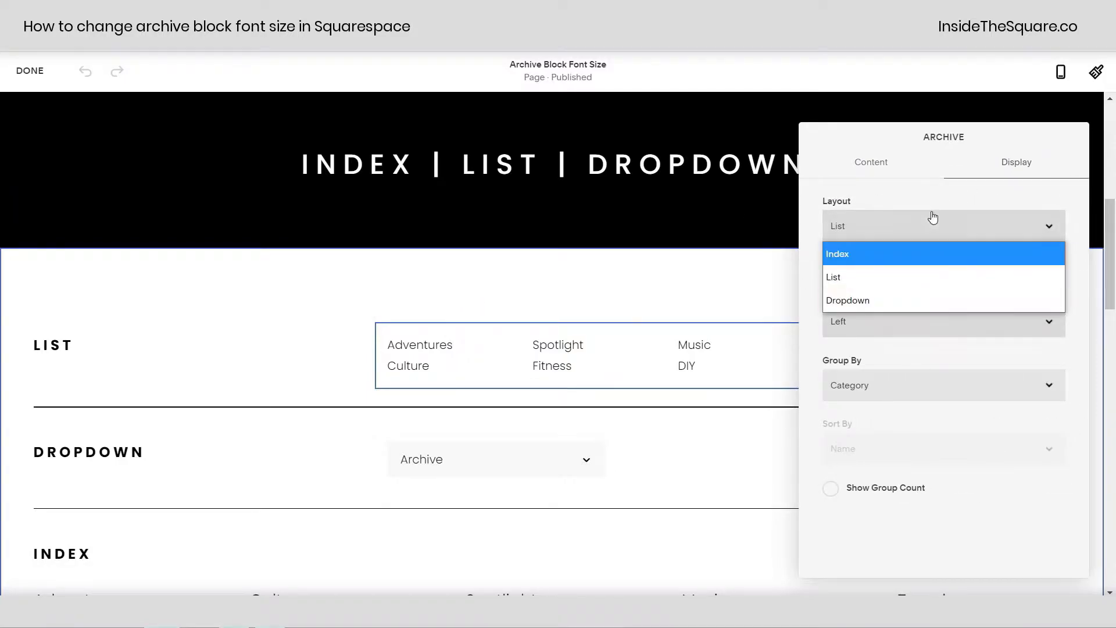
pyautogui.click(838, 277)
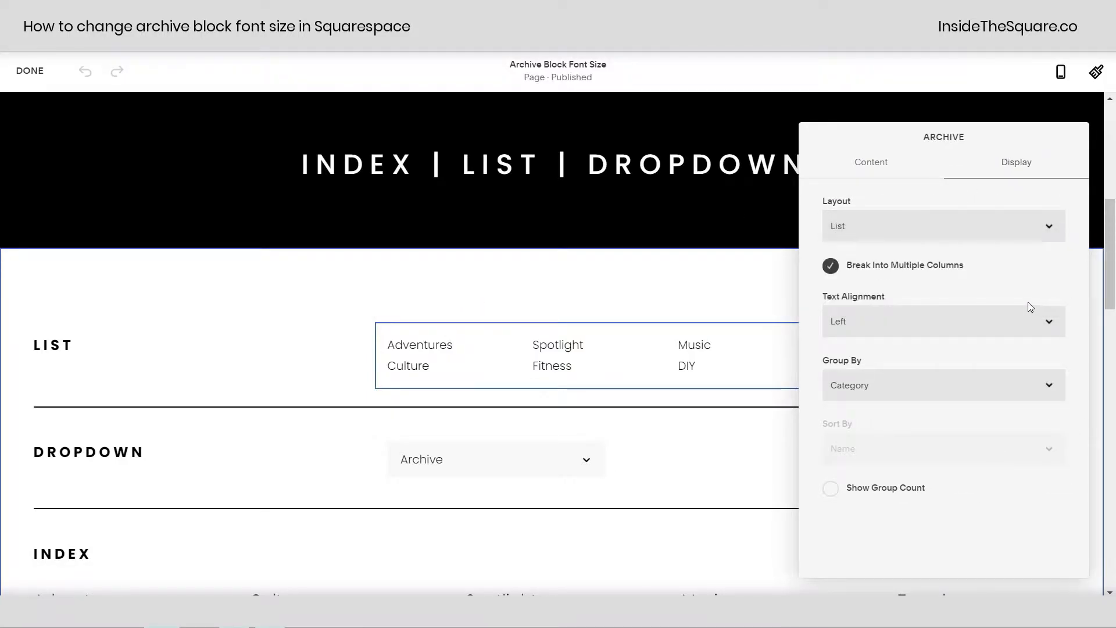
pyautogui.click(940, 384)
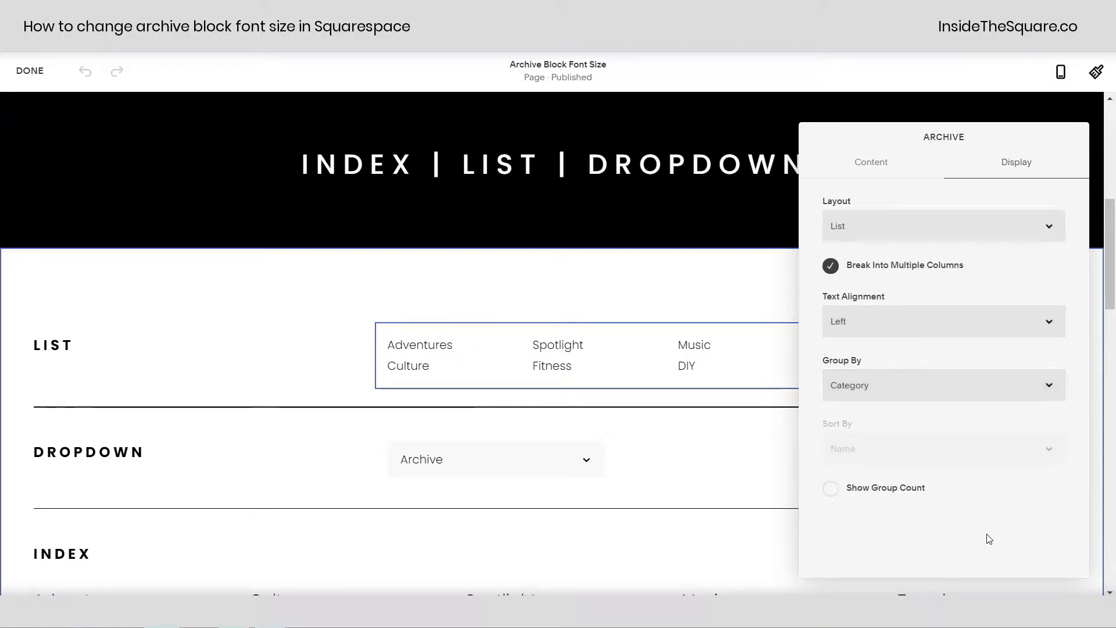
pyautogui.click(830, 487)
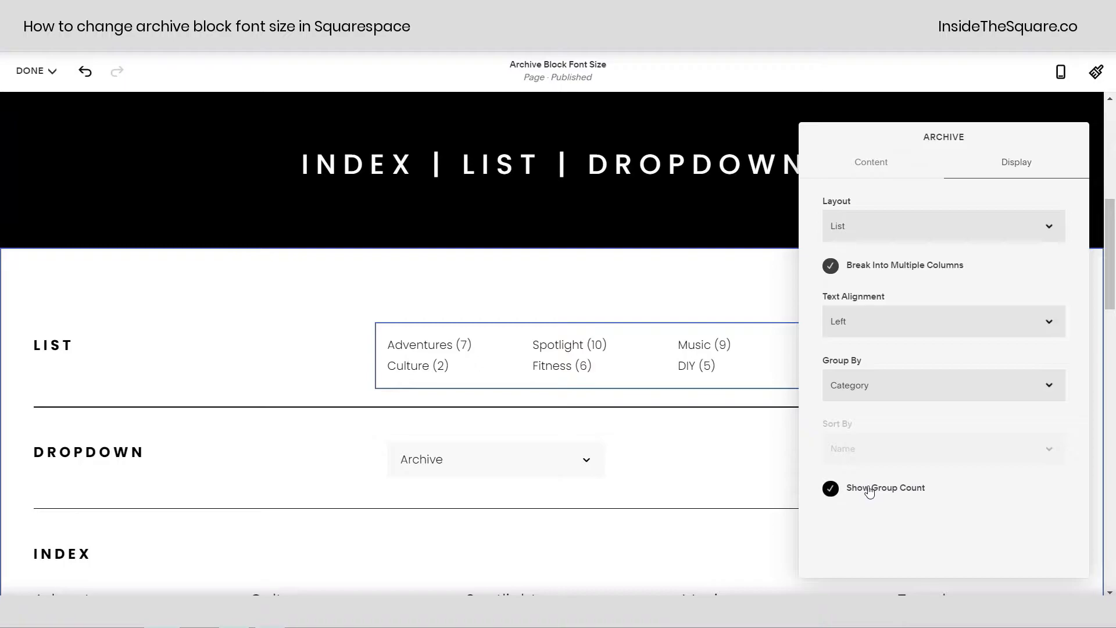
pyautogui.click(830, 487)
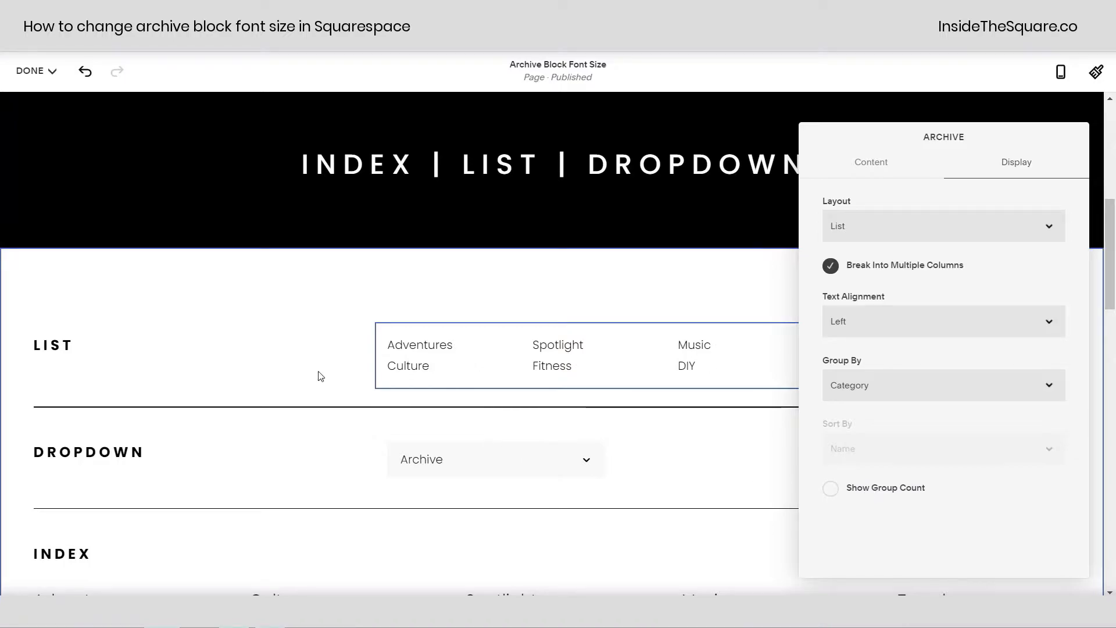
pyautogui.click(31, 71)
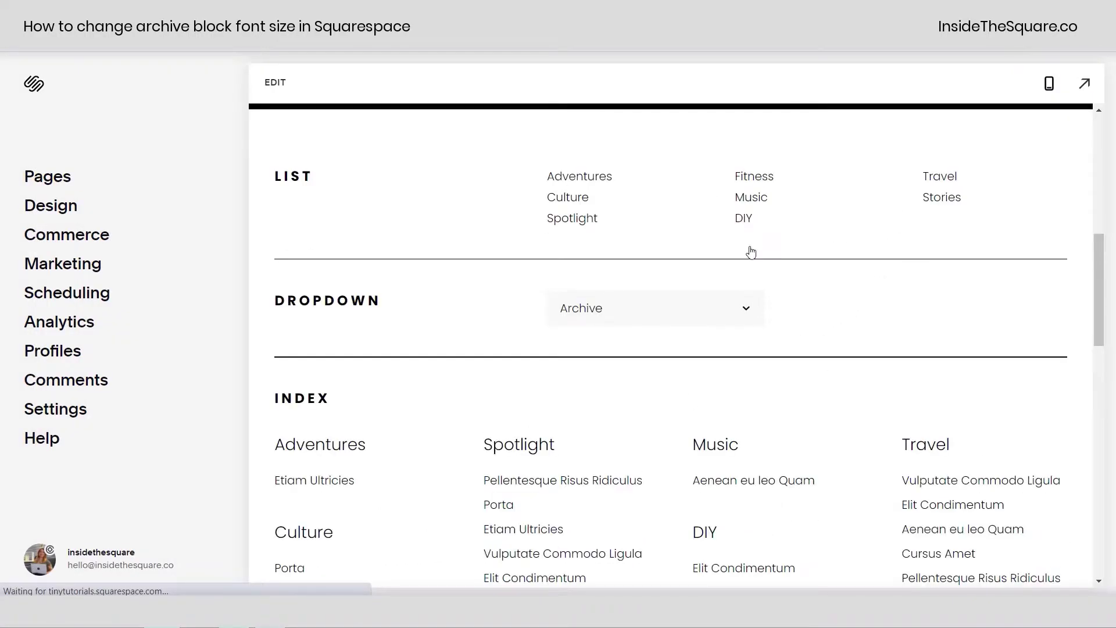
# Step: Reach Design > Custom CSS and scroll the preview to the archive class name list
pyautogui.click(50, 204)
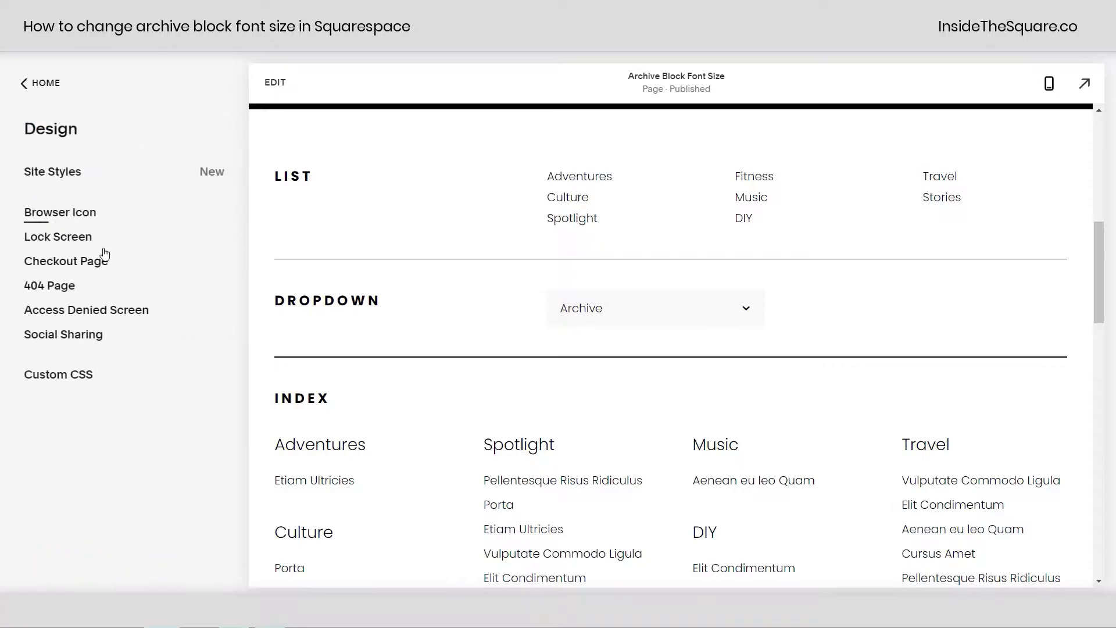
pyautogui.click(58, 373)
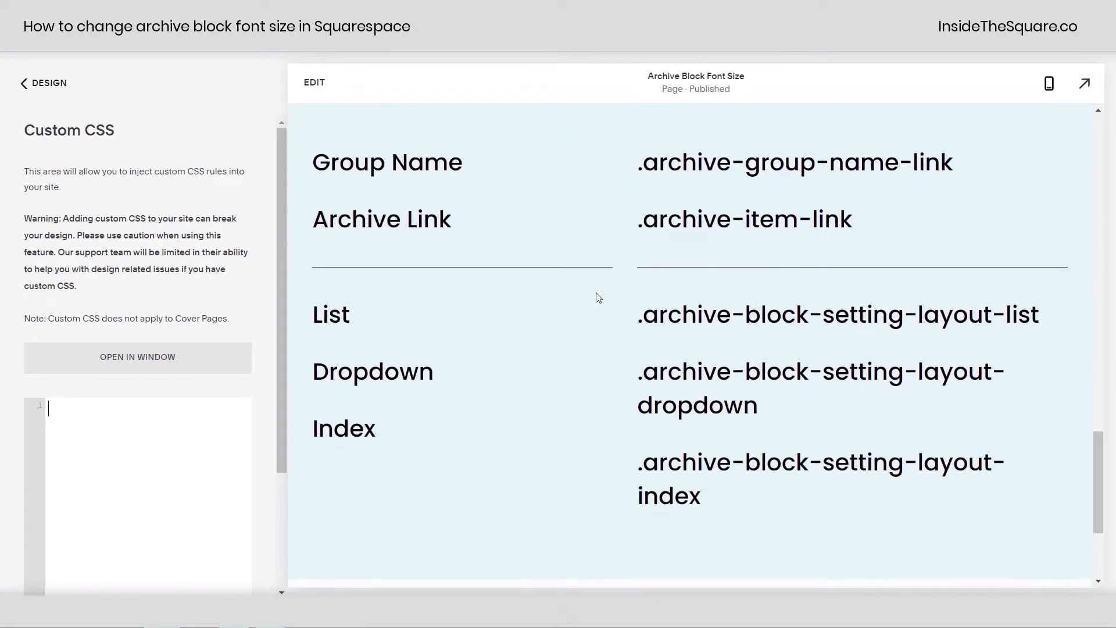
pyautogui.scroll(3)
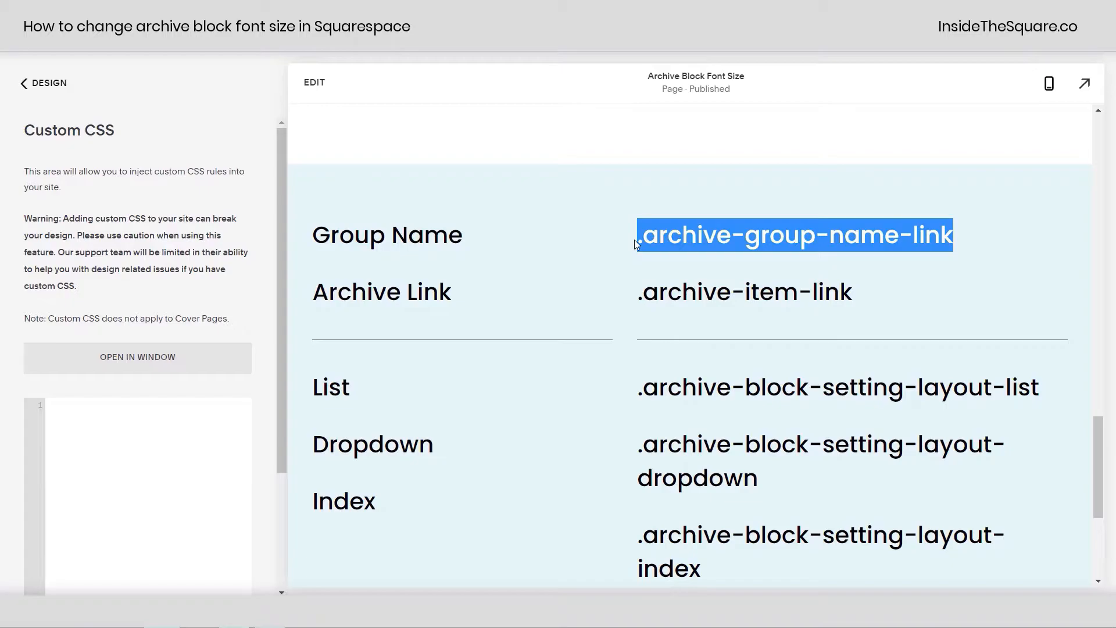
pyautogui.scroll(-3)
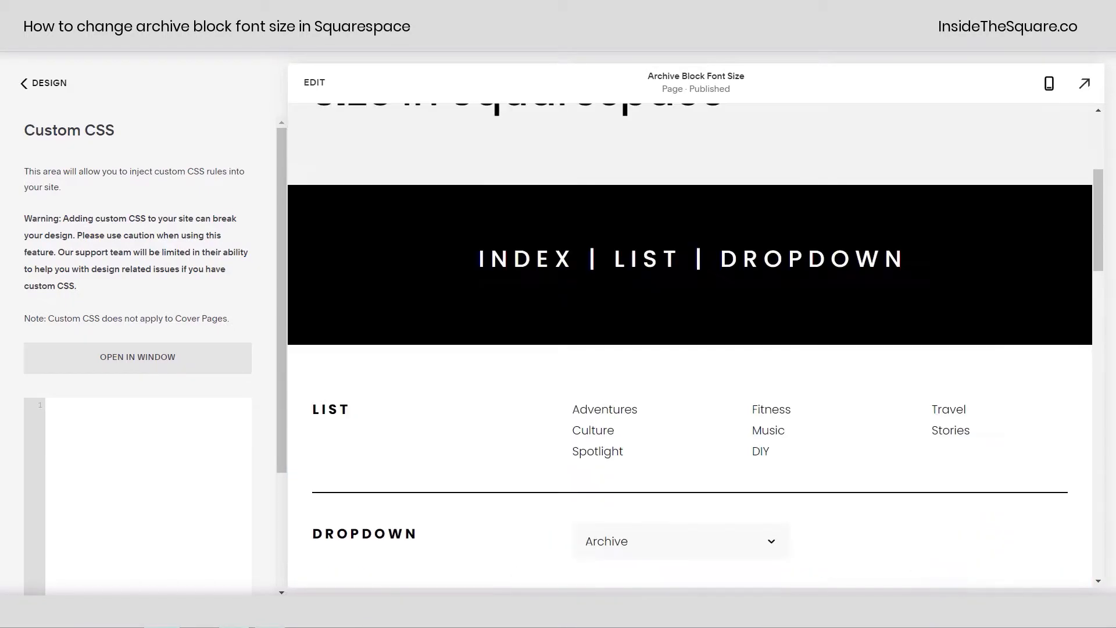
pyautogui.scroll(-3)
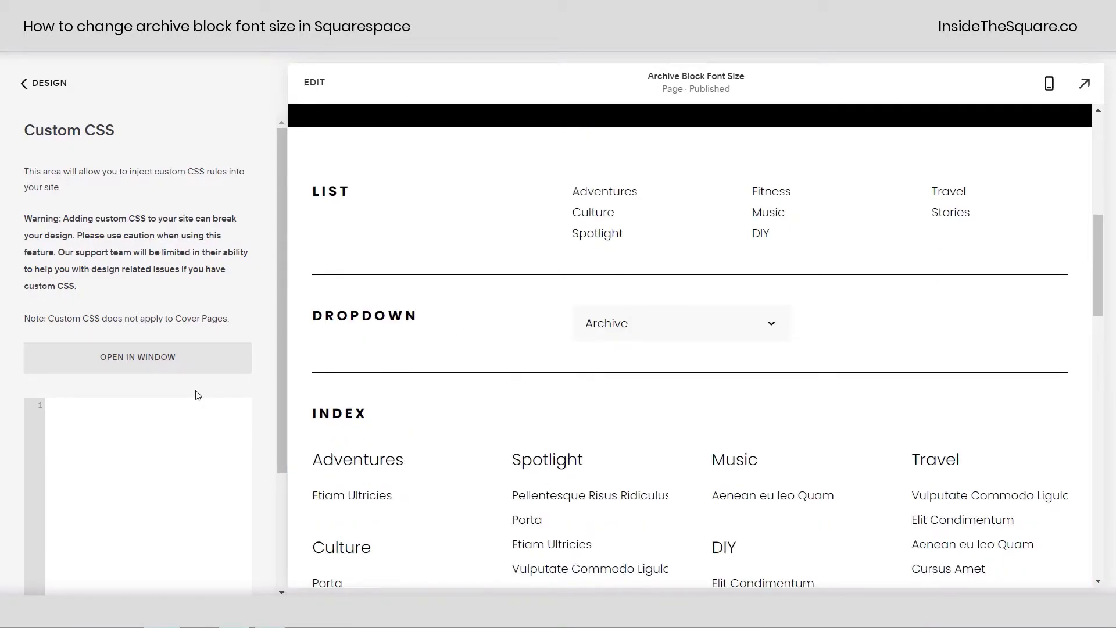
# Step: Write a .archive-group-name-link rule with font-size 1.5rem
pyautogui.write('.archive-group-name-link')
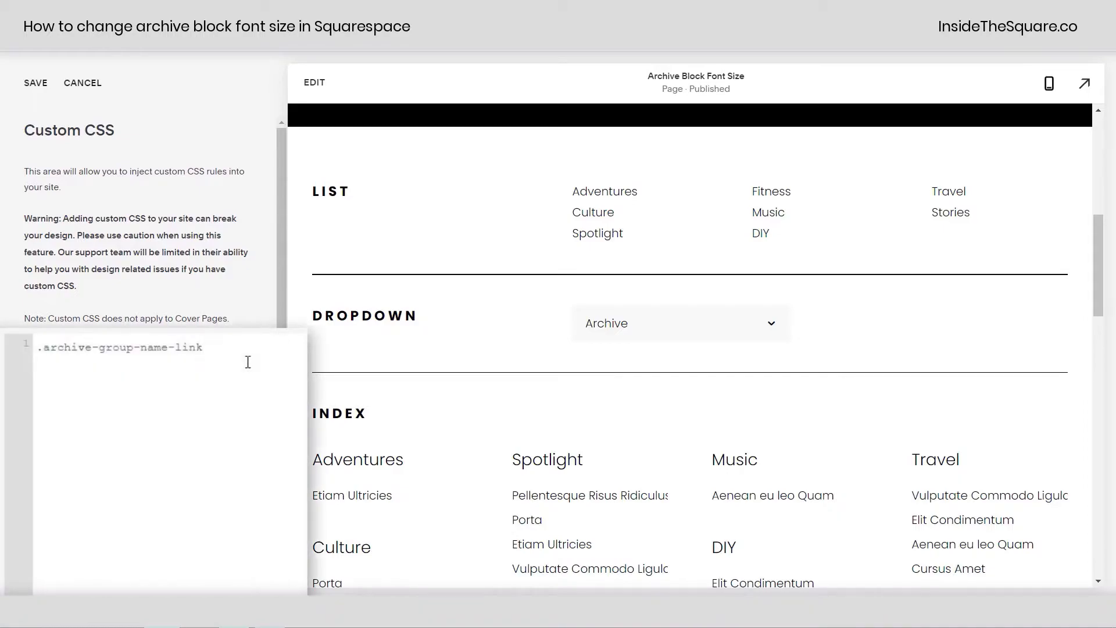
pyautogui.click(202, 348)
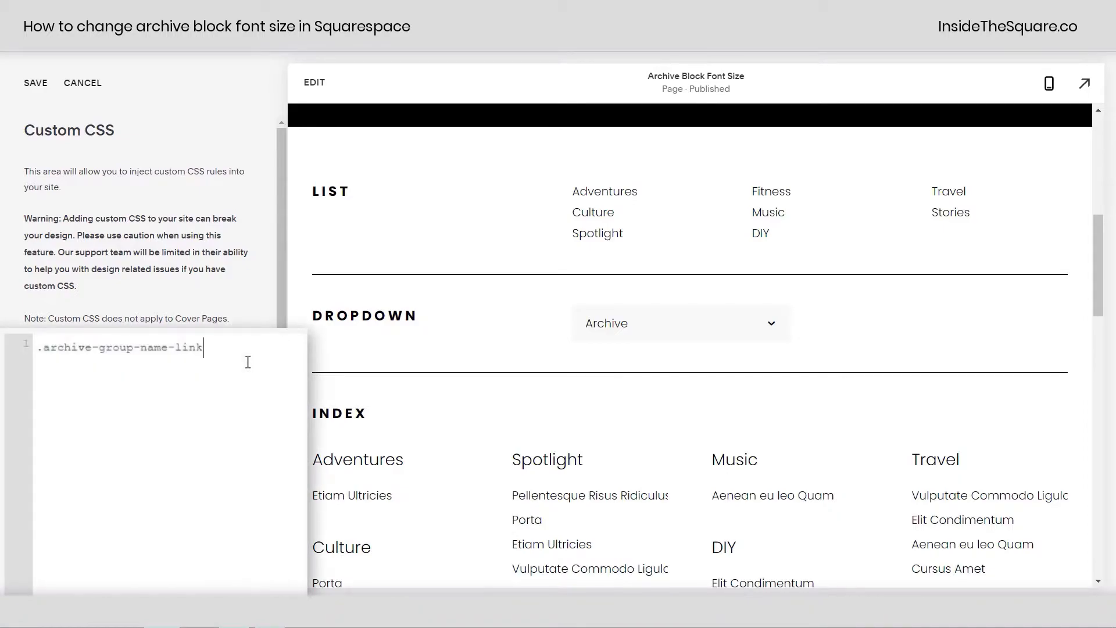
pyautogui.write('{font-siz')
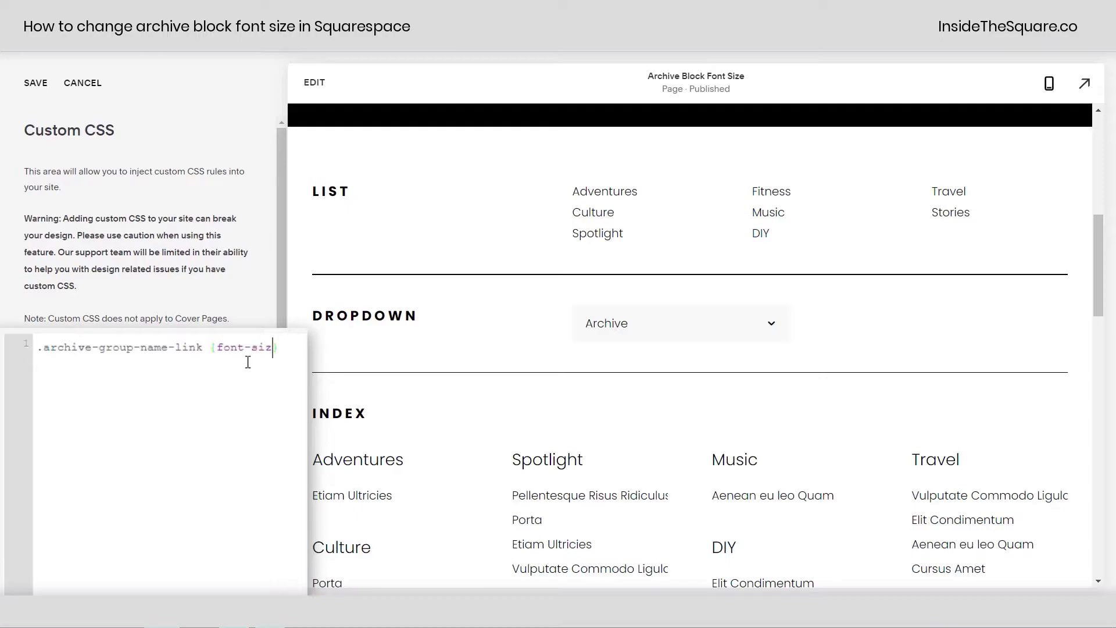
pyautogui.write('e:1.5')
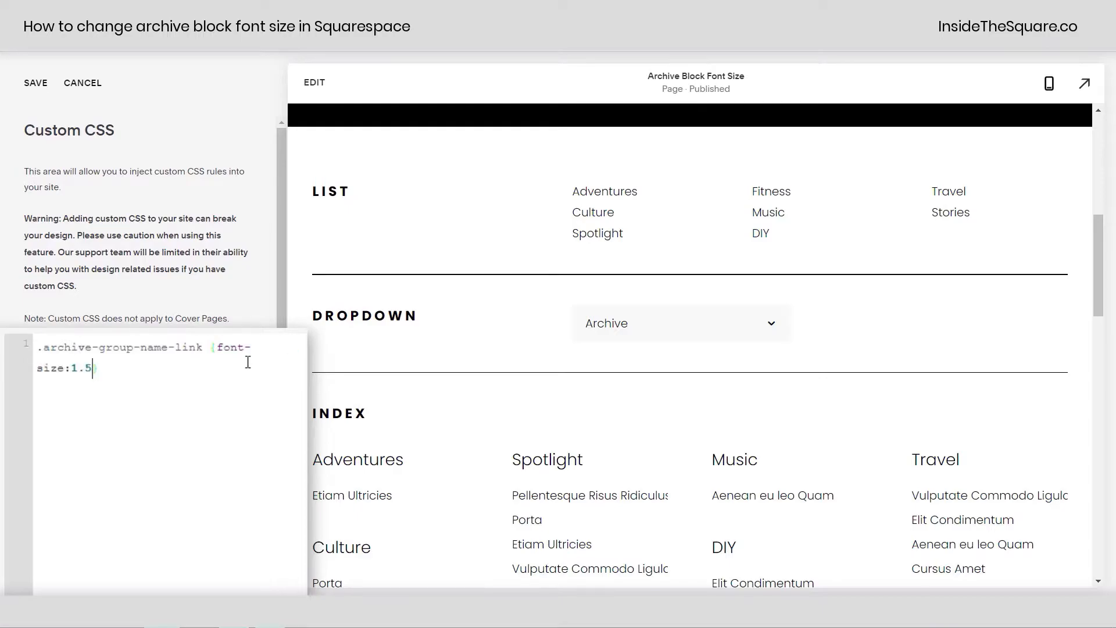
pyautogui.write('rem')
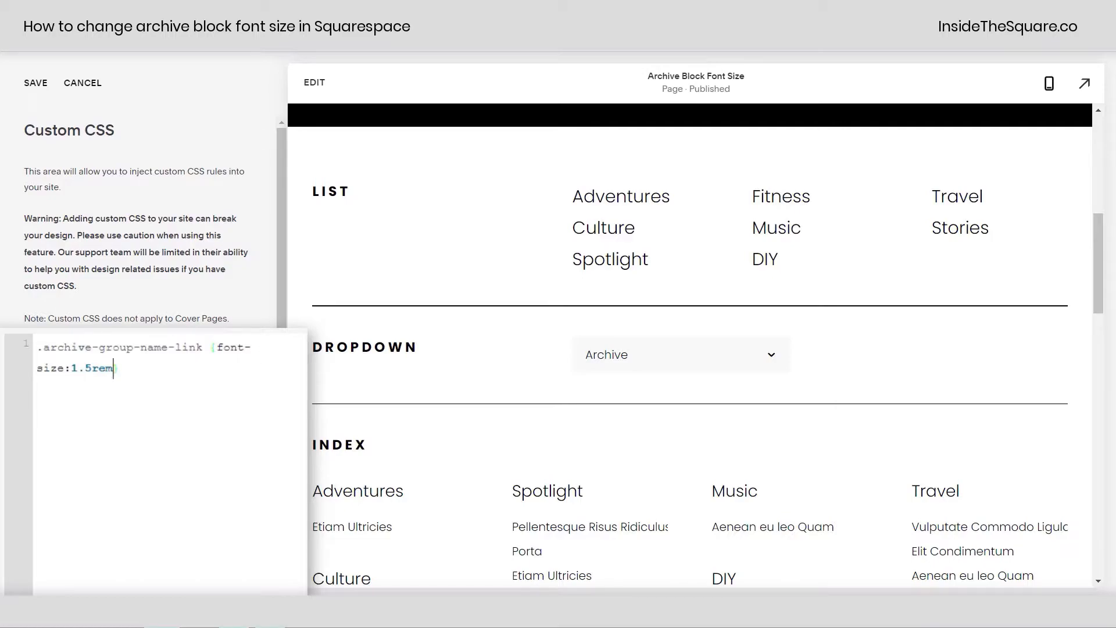
pyautogui.write('}')
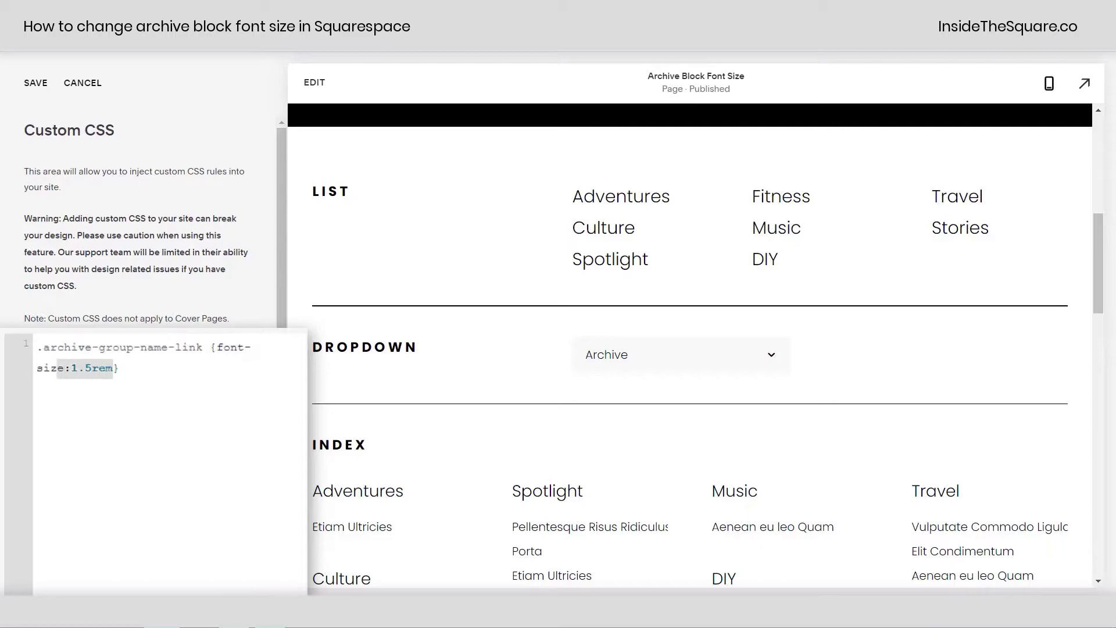
# Step: Change the group name font-size to 20px and check the enlarged list links in the preview
pyautogui.write('20p')
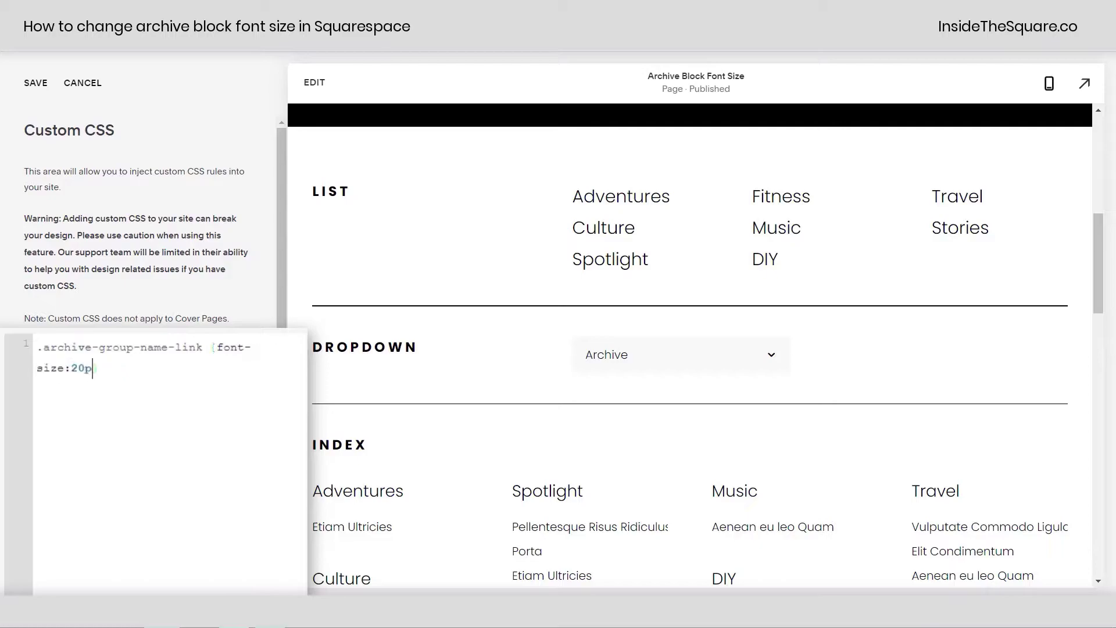
pyautogui.write('x')
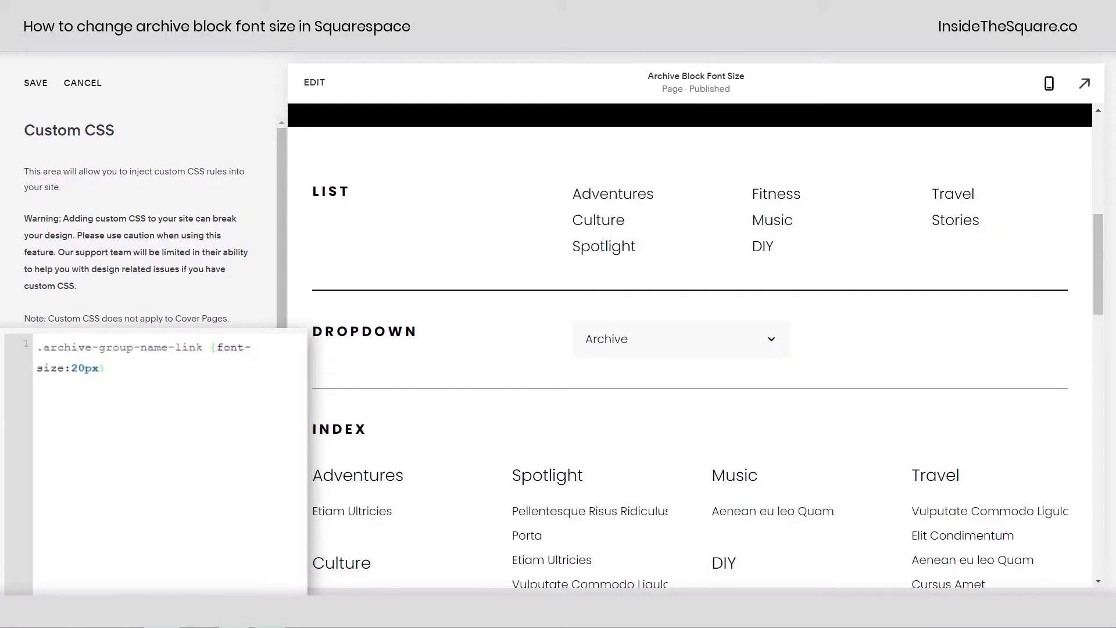
pyautogui.moveTo(708, 291)
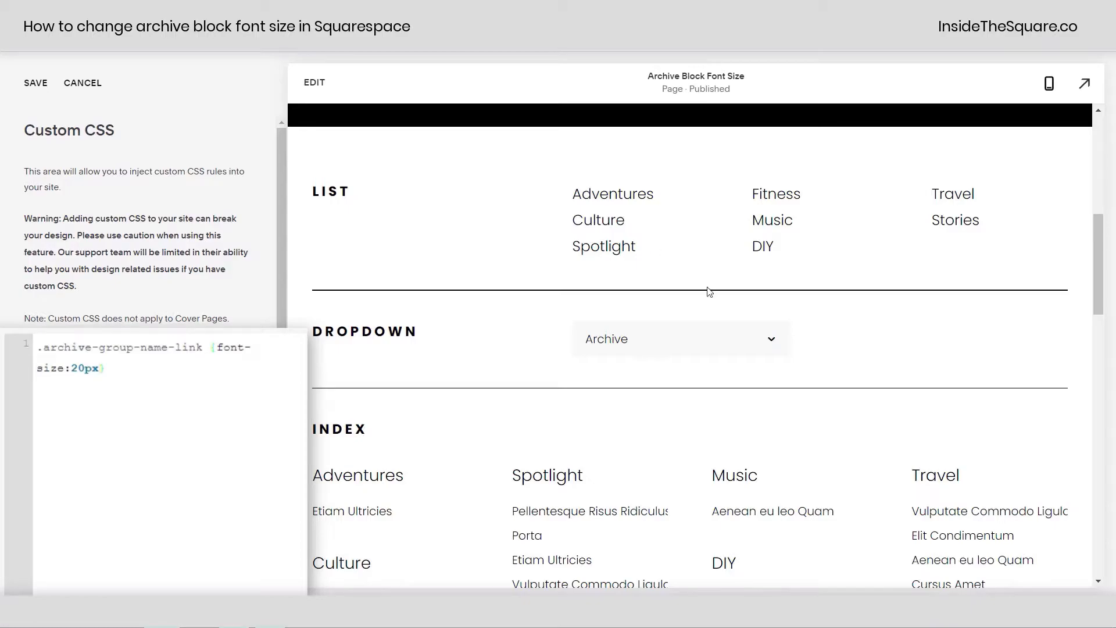
pyautogui.scroll(-3)
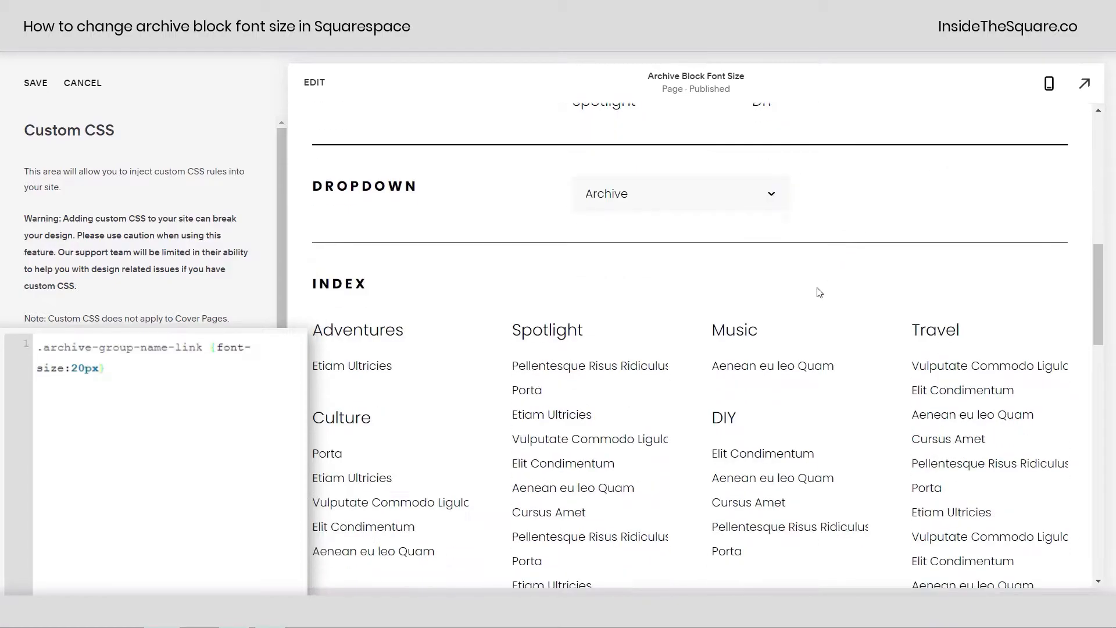
pyautogui.scroll(3)
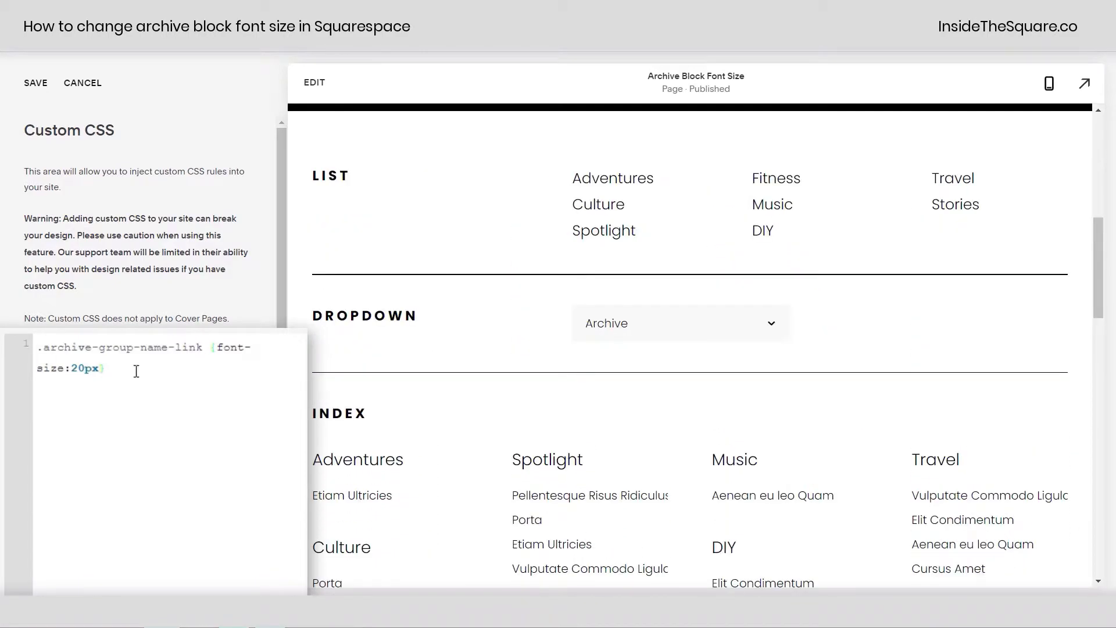
# Step: Add color to the group name rule, trying purple then settling on green
pyautogui.write('; co')
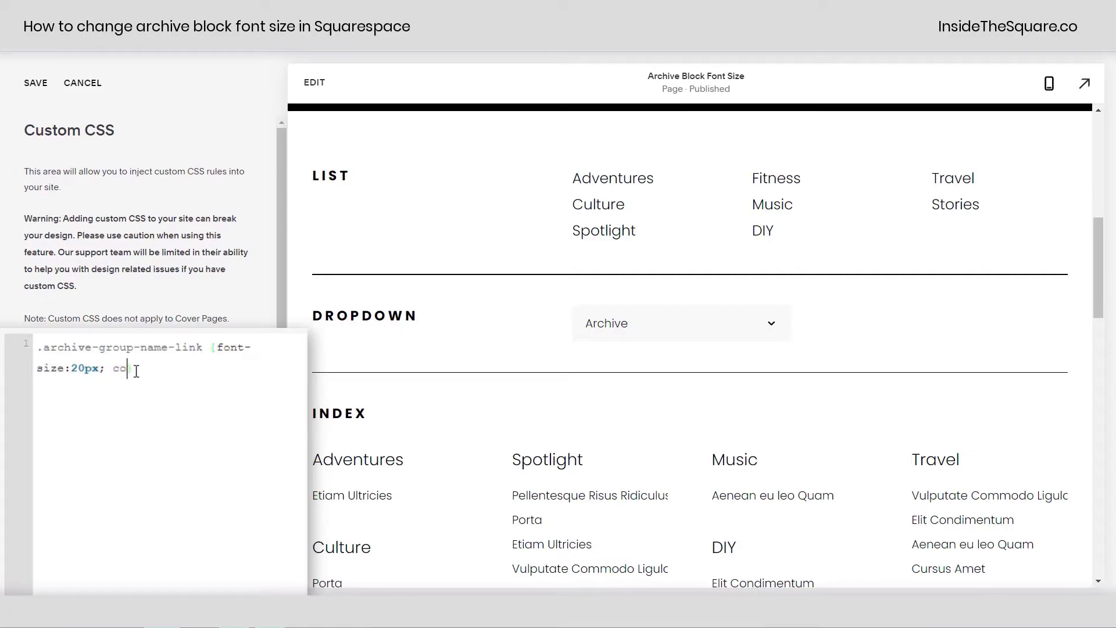
pyautogui.write('lor:purple}')
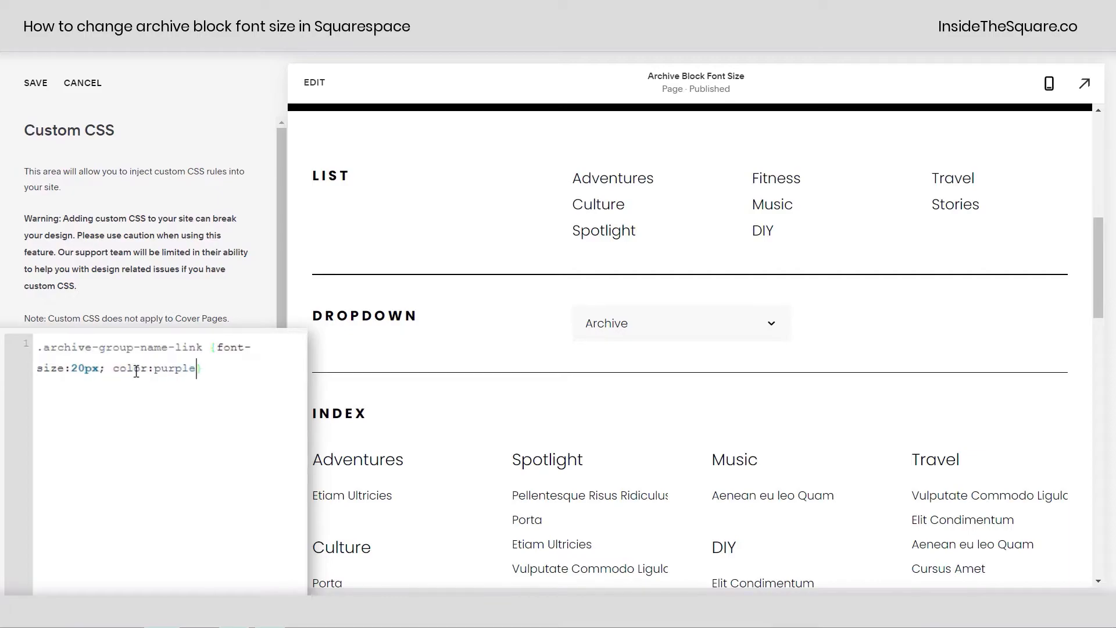
pyautogui.write('}')
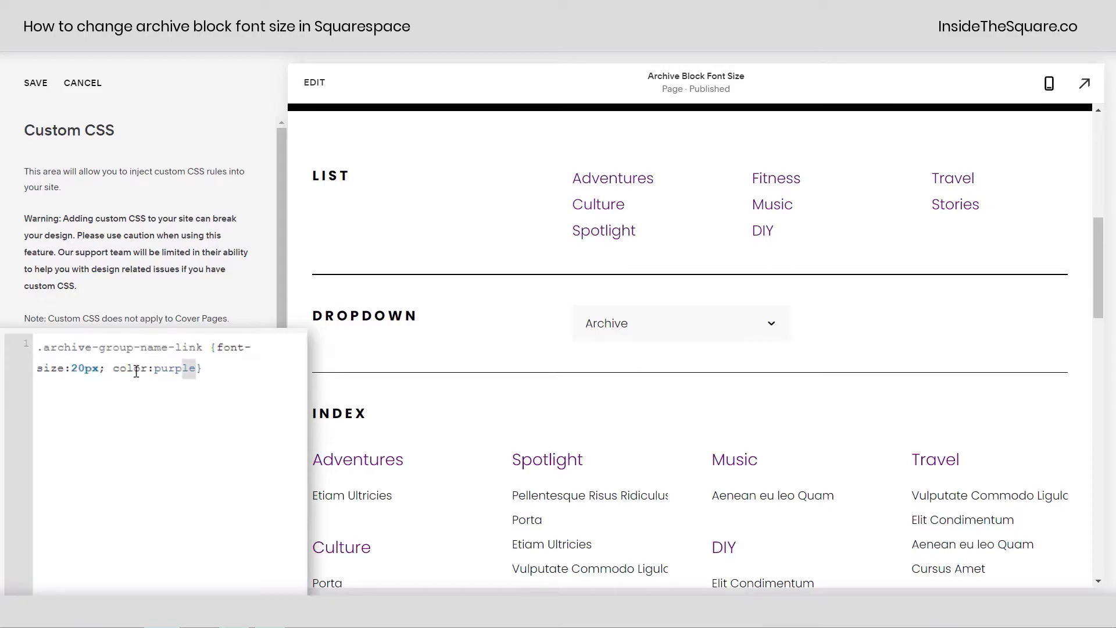
pyautogui.write('green')
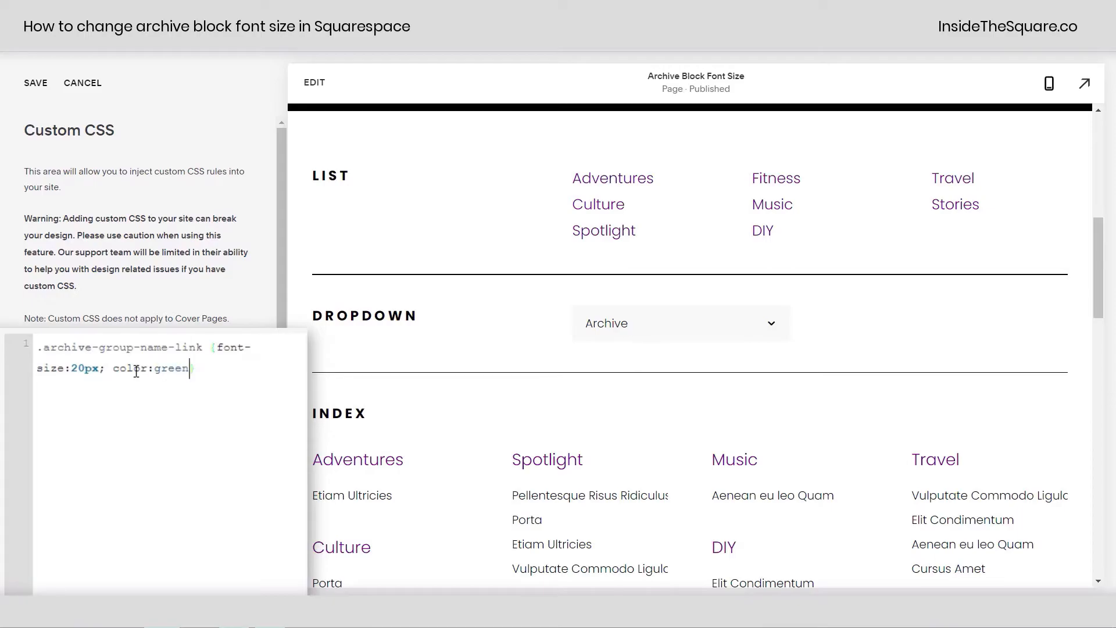
pyautogui.write(';')
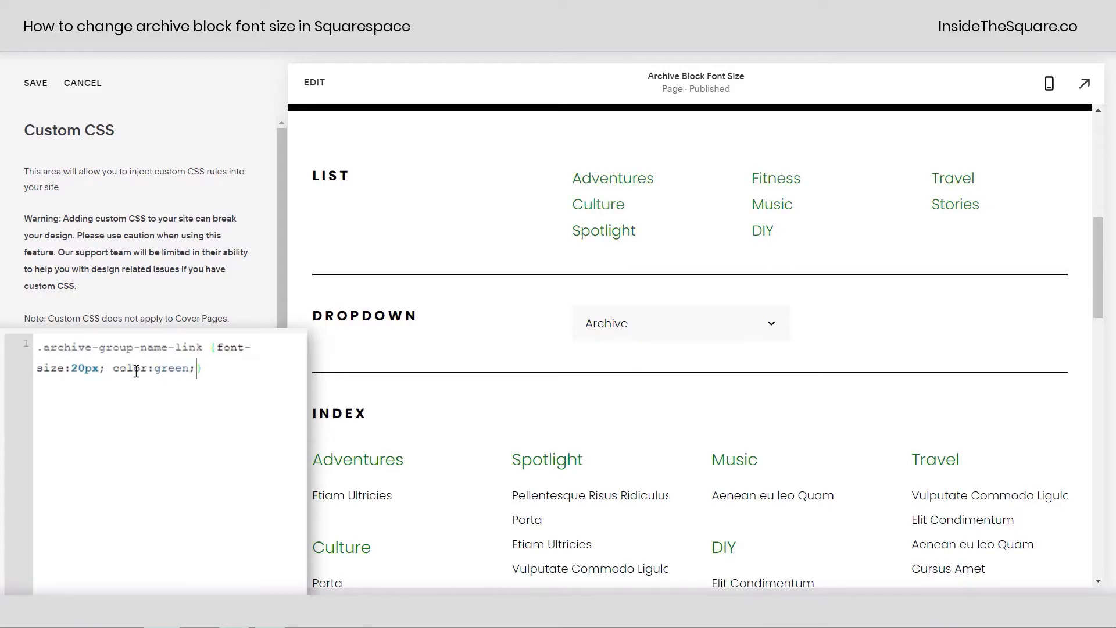
# Step: Add bold weight and text-decoration:underline !important to the group name rule
pyautogui.write('font-width:bo')
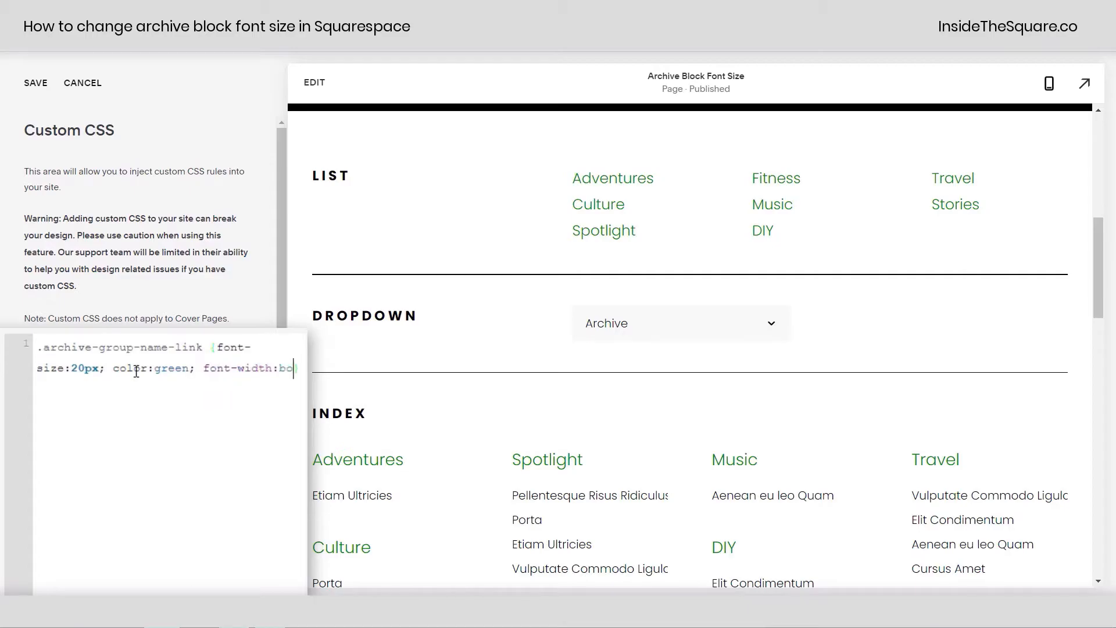
pyautogui.write('ld}')
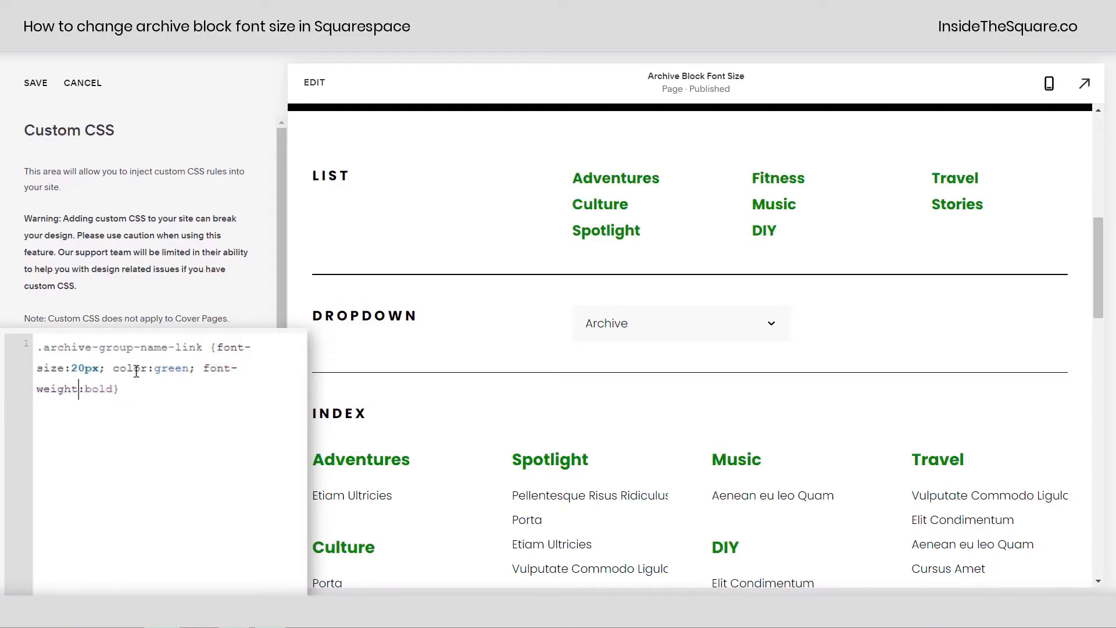
pyautogui.press('Backspace')
pyautogui.write('; text-decor')
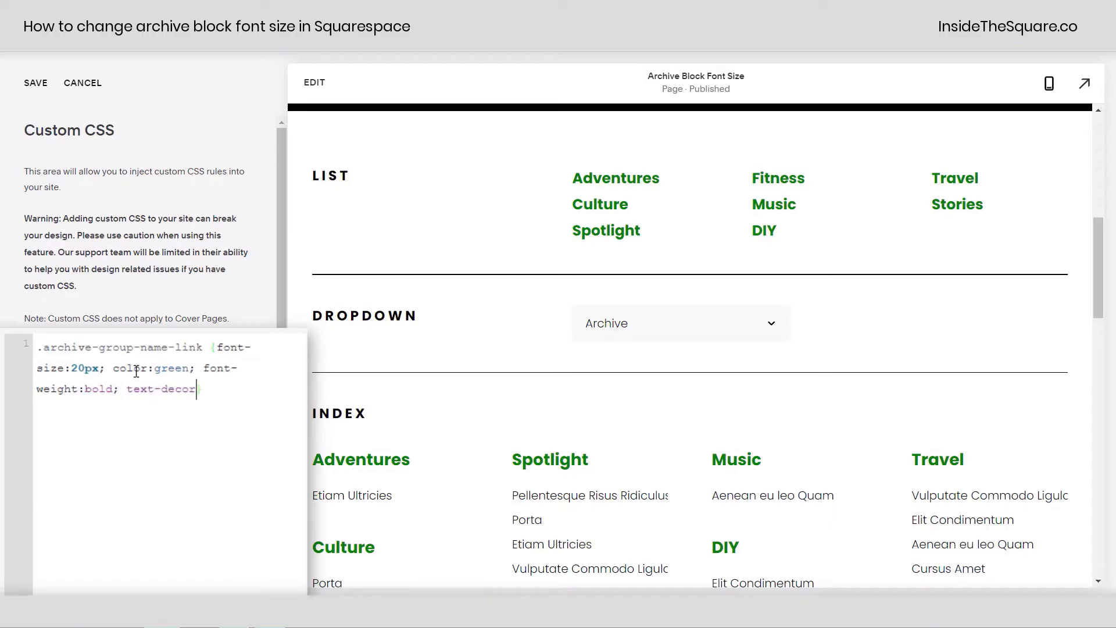
pyautogui.write('ation:underline')
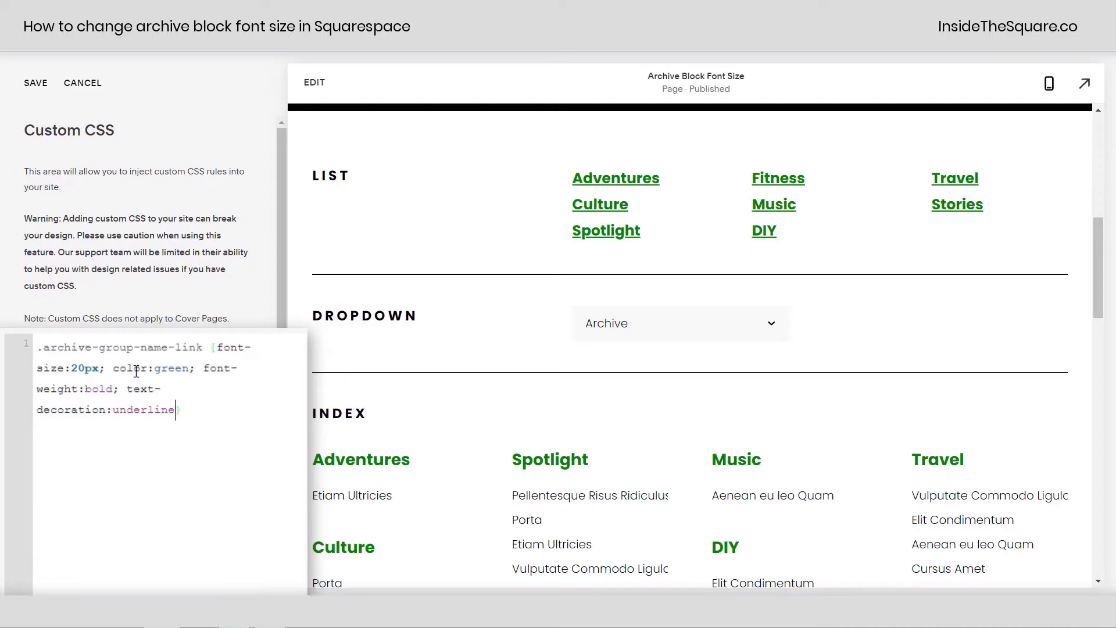
pyautogui.write('!impro')
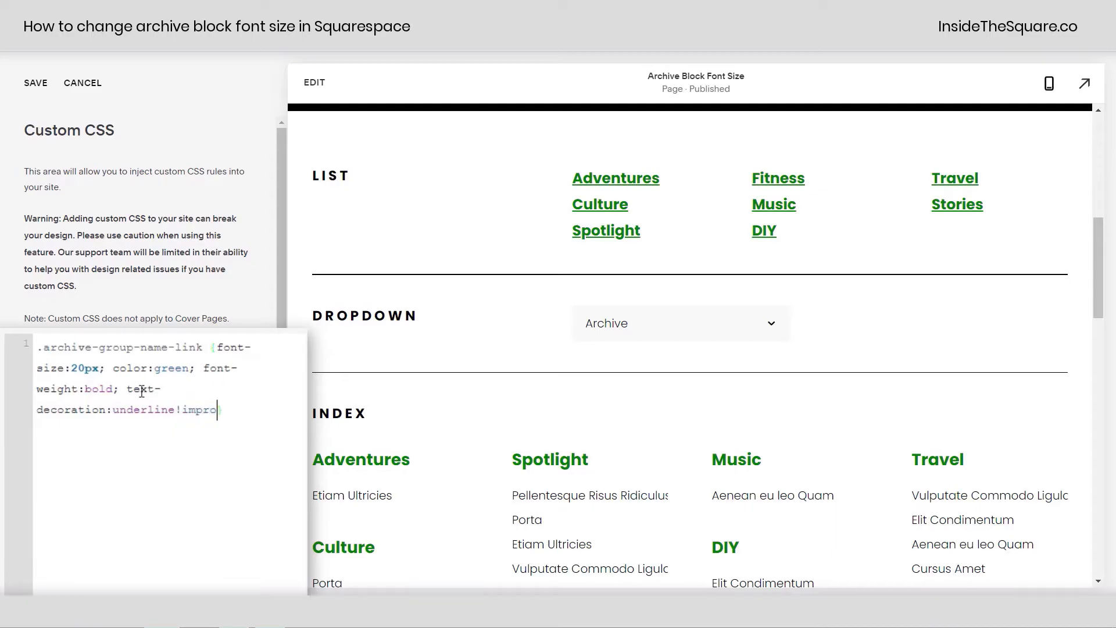
pyautogui.write('tant}')
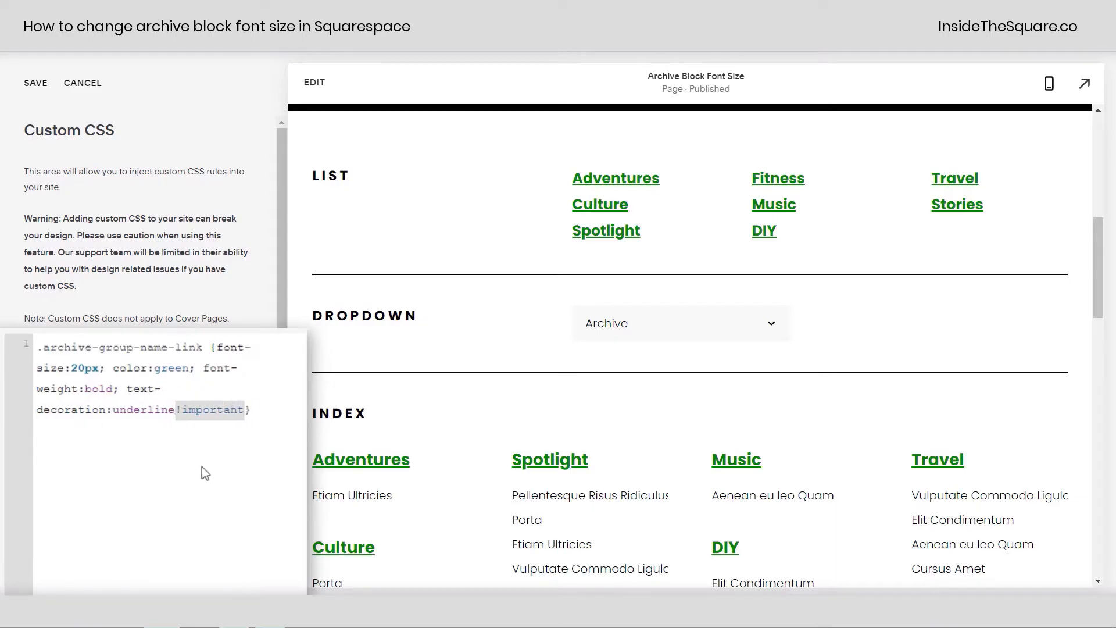
pyautogui.moveTo(211, 461)
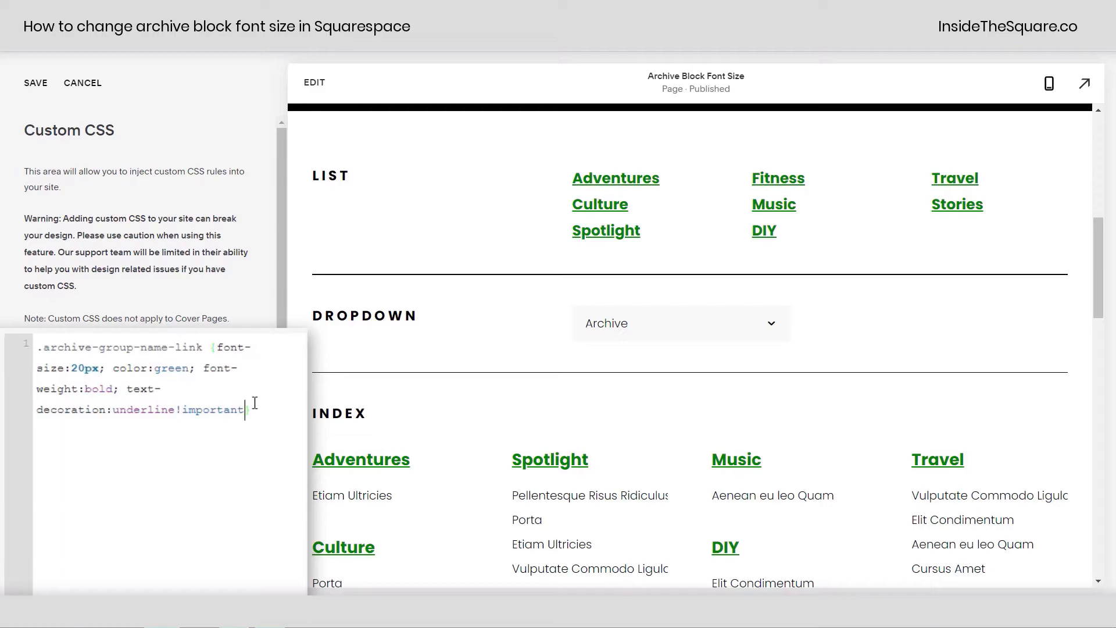
pyautogui.moveTo(403, 418)
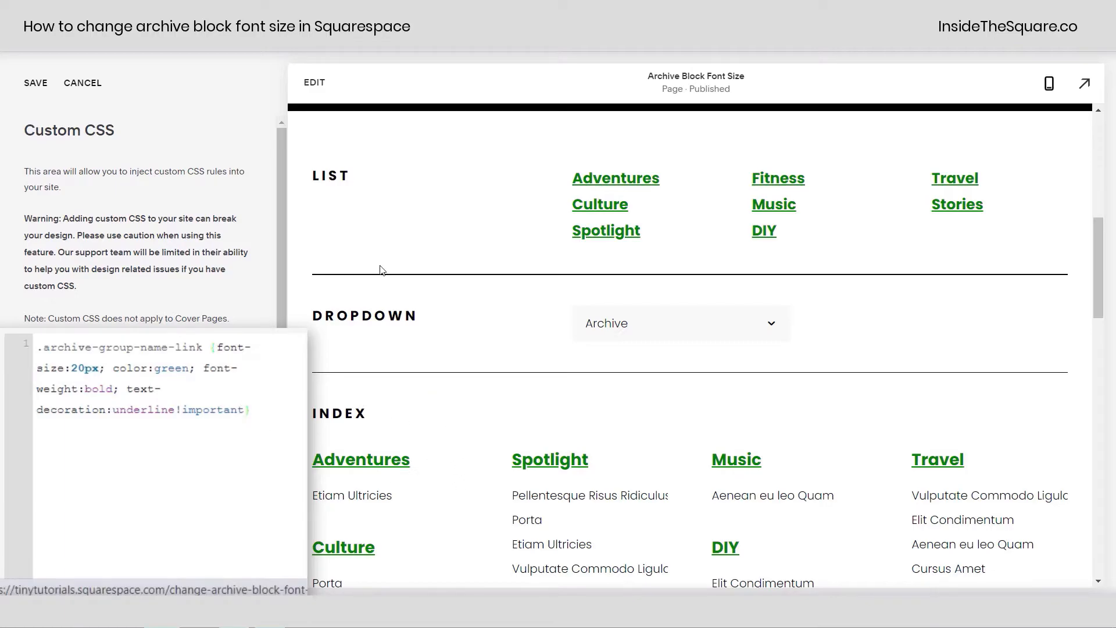
pyautogui.moveTo(497, 429)
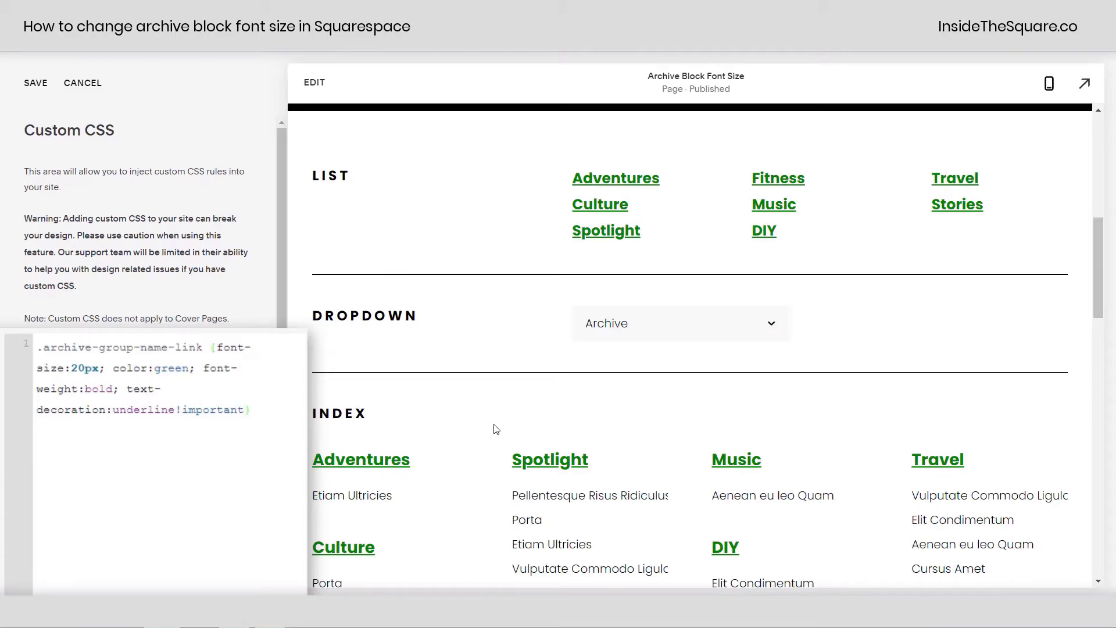
pyautogui.doubleClick(142, 348)
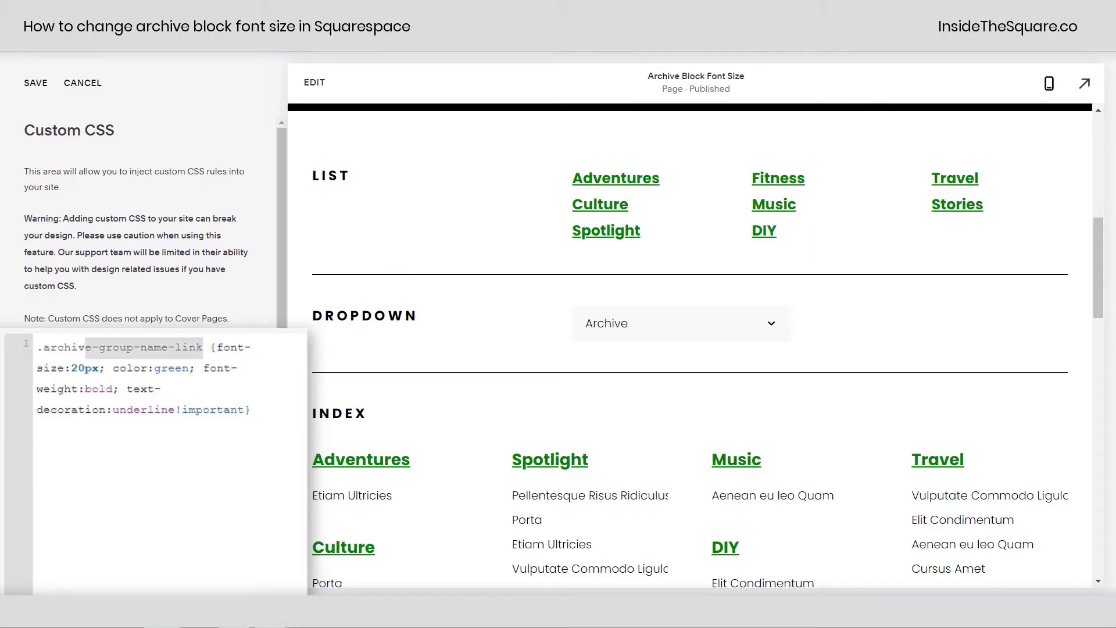
pyautogui.scroll(-3)
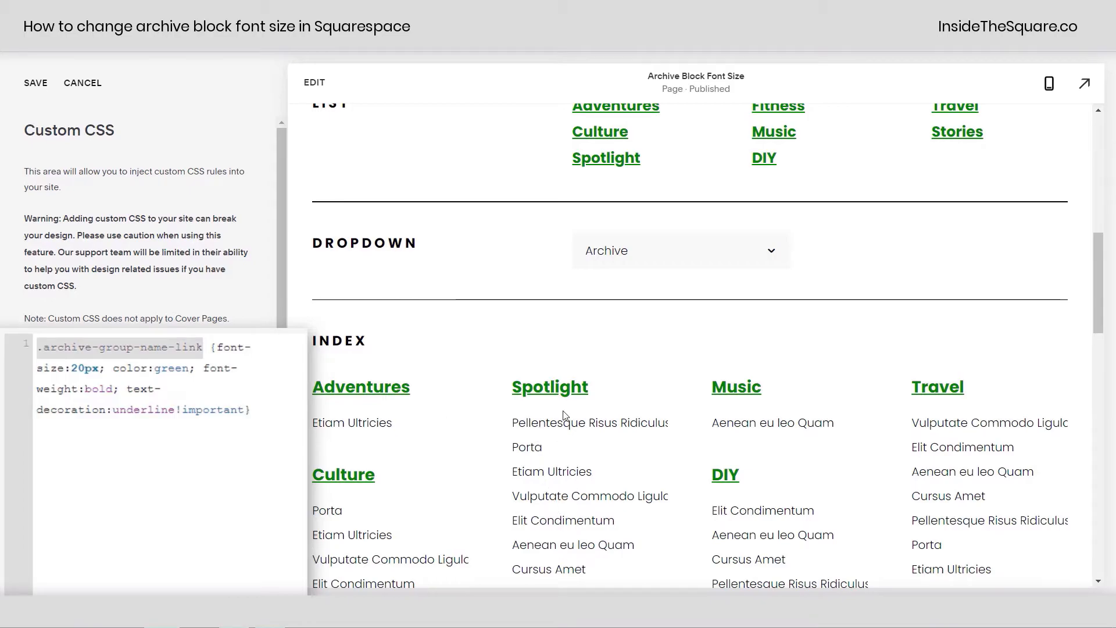
pyautogui.scroll(-3)
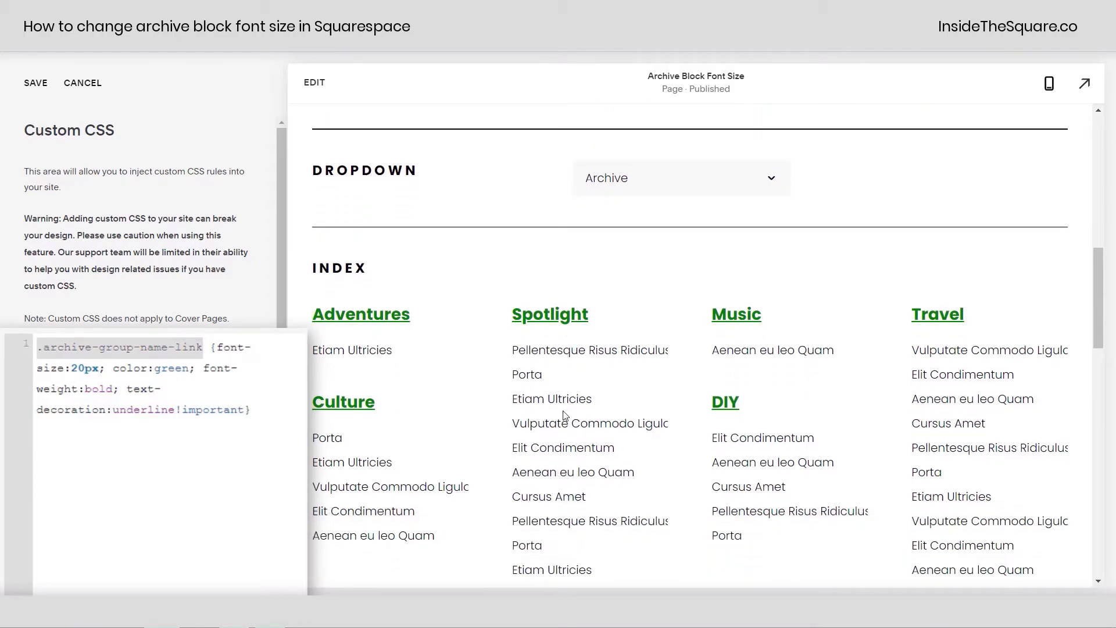
pyautogui.scroll(-3)
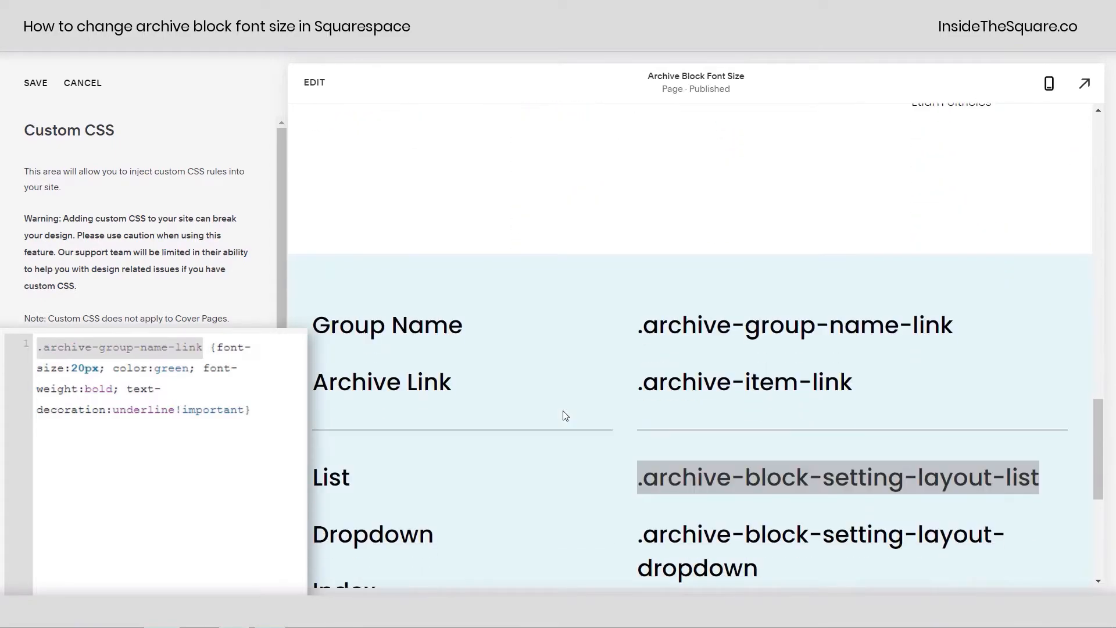
pyautogui.doubleClick(744, 382)
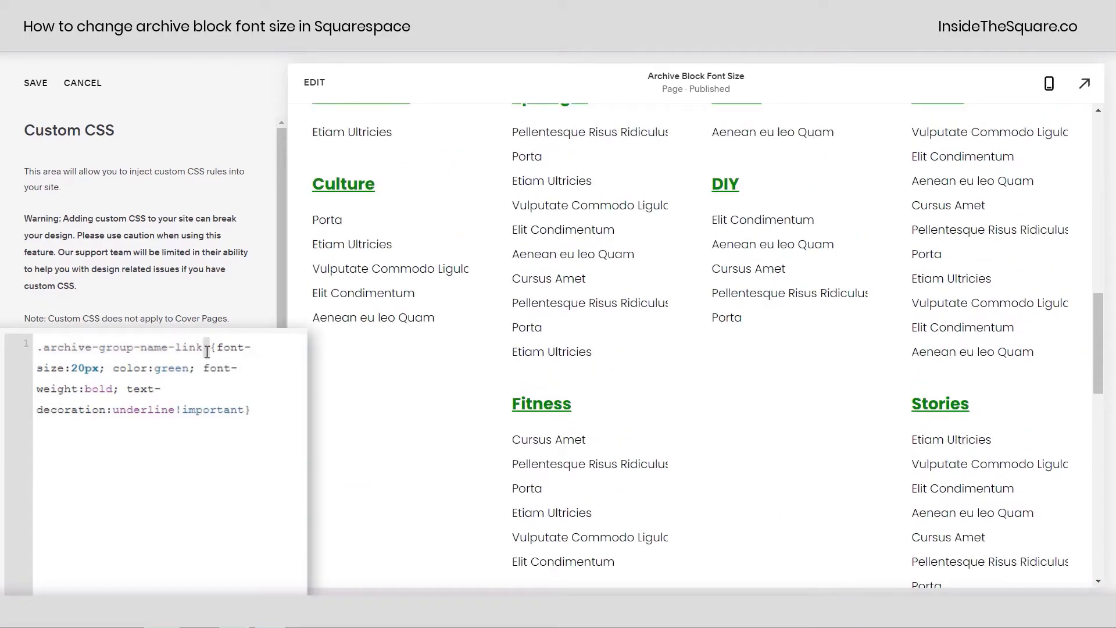
# Step: Add a .archive-item-link rule setting font-size, then check the index post titles in the preview
pyautogui.write('.archive-item-link')
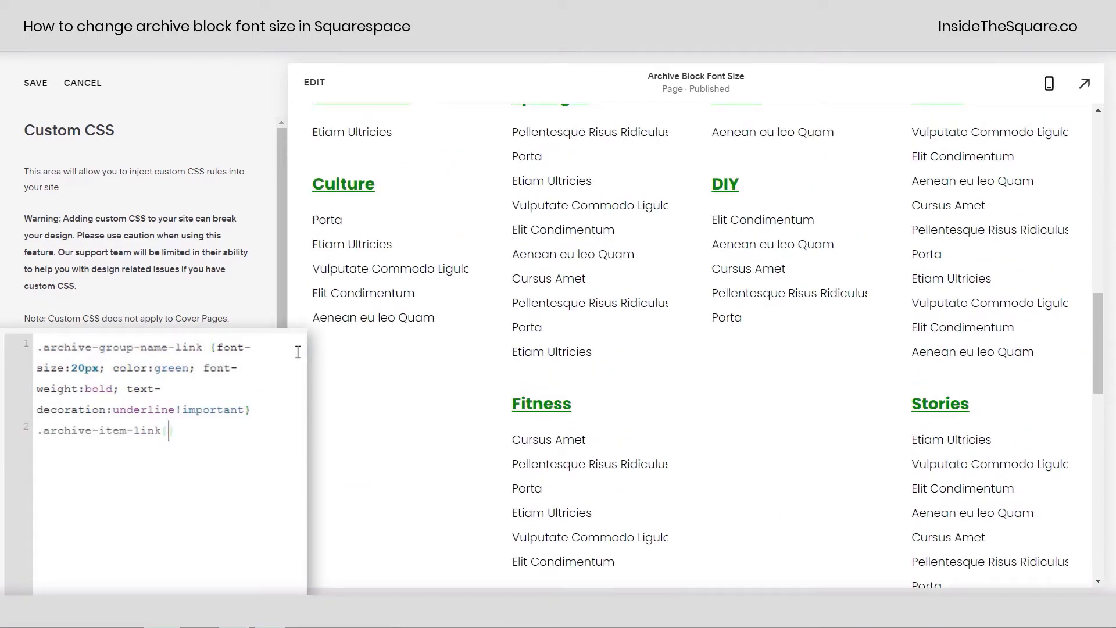
pyautogui.write('{ font-size:')
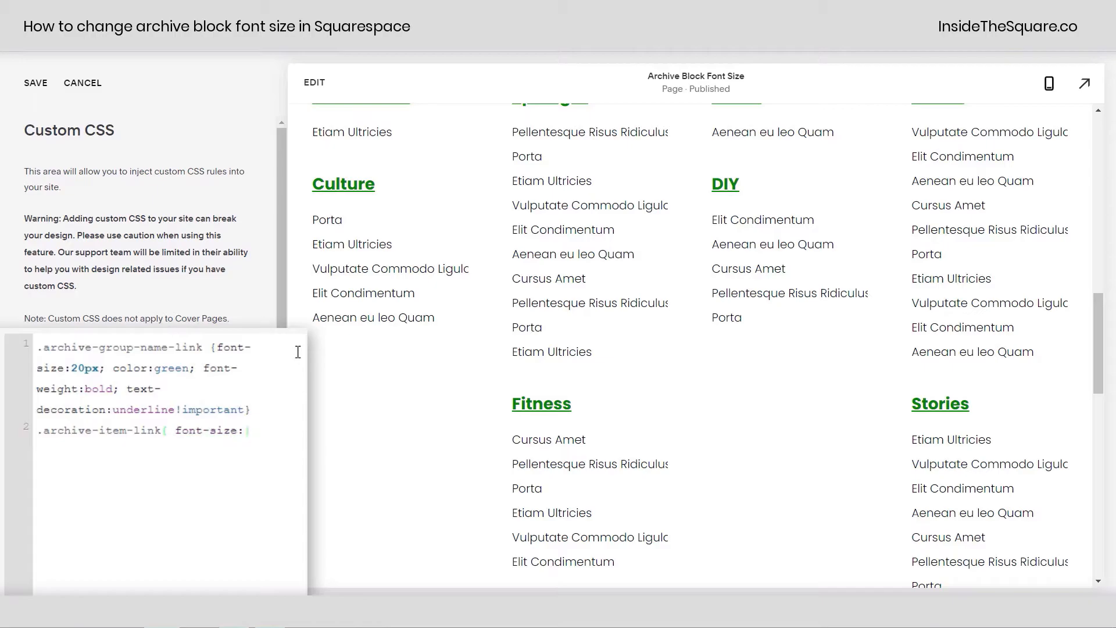
pyautogui.write('15px}')
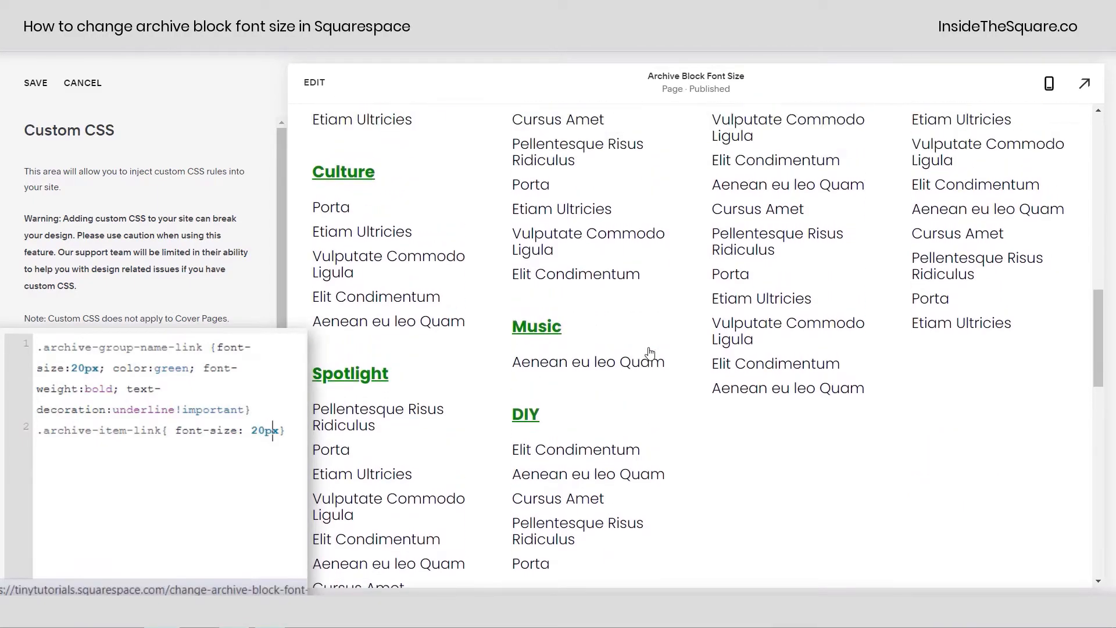
pyautogui.scroll(3)
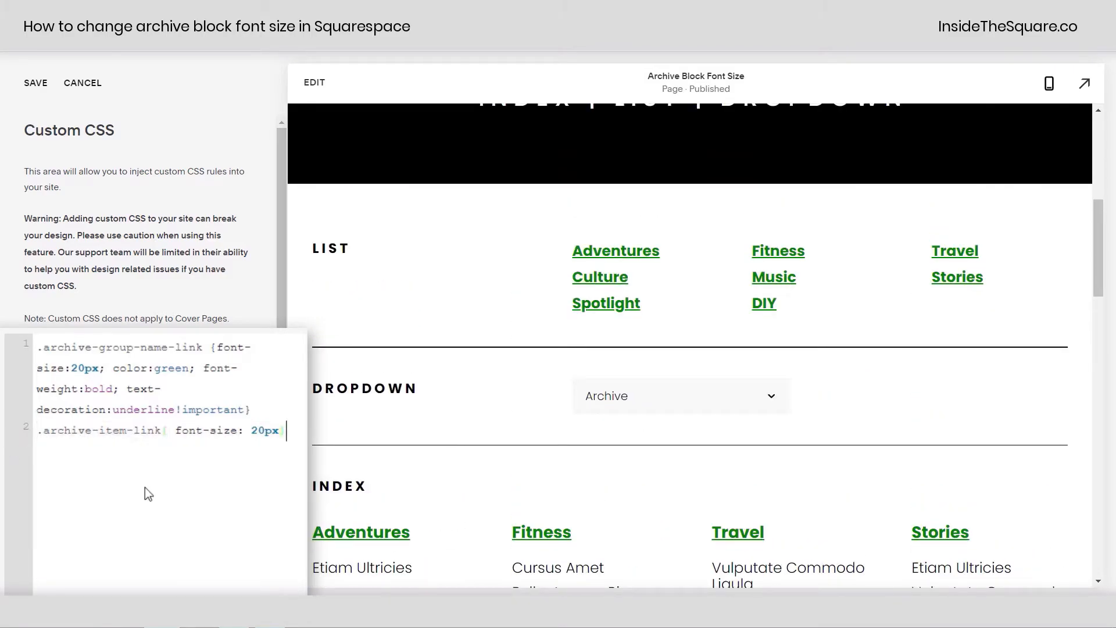
pyautogui.scroll(-3)
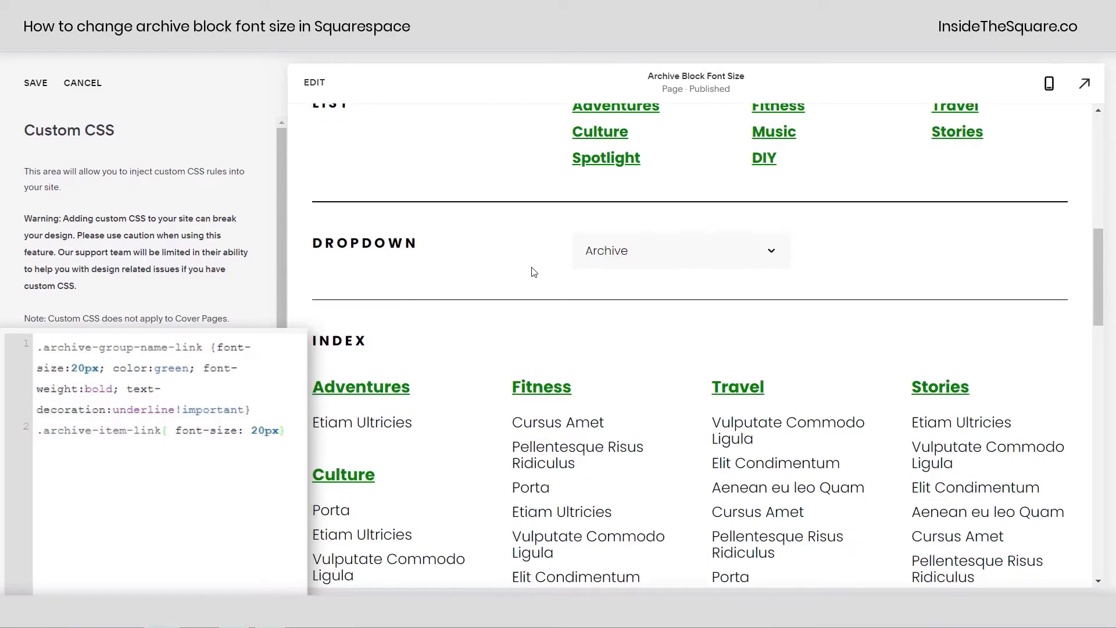
pyautogui.scroll(-3)
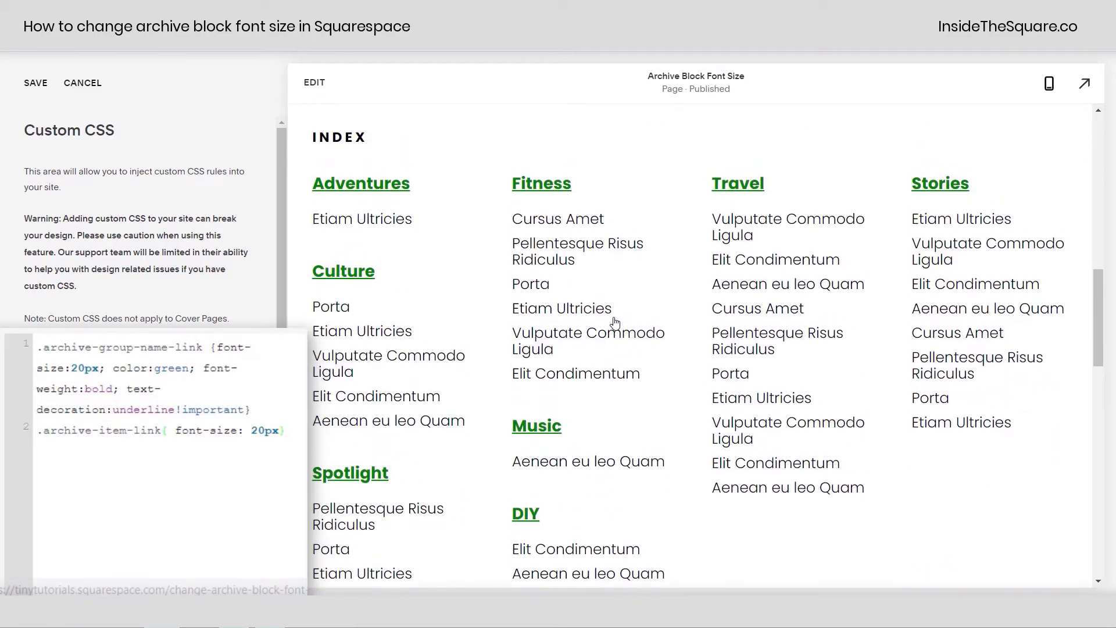
pyautogui.scroll(3)
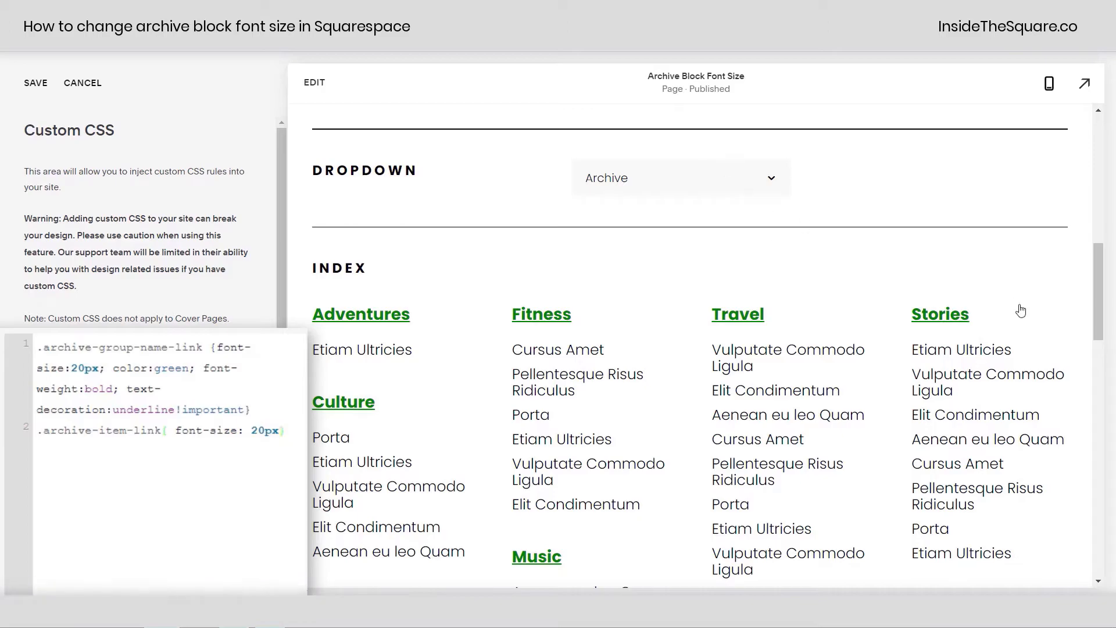
pyautogui.moveTo(606, 469)
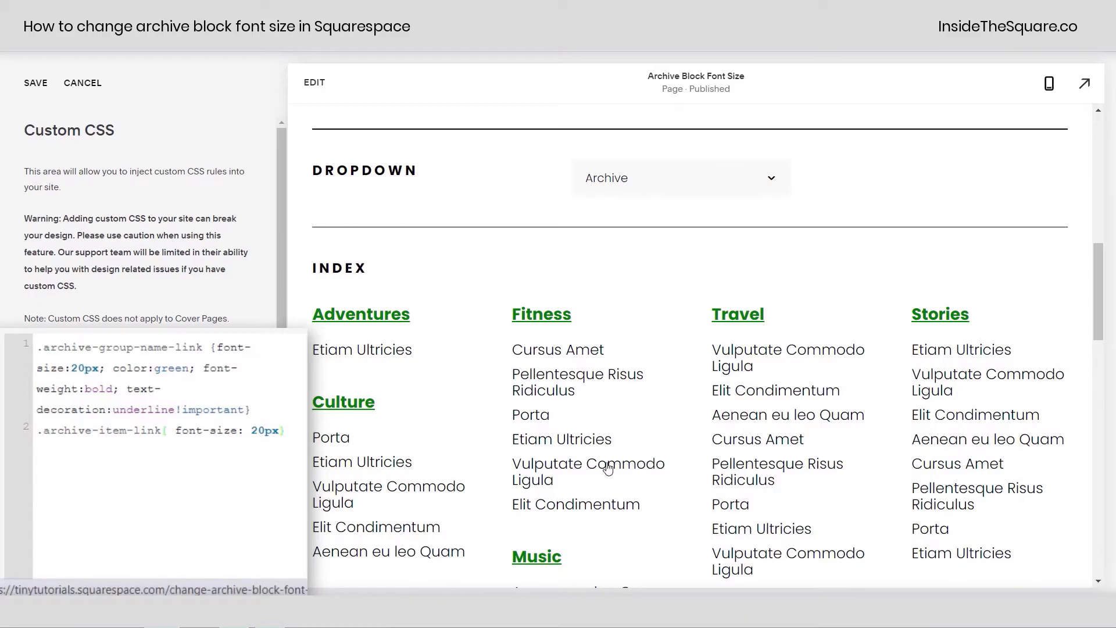
pyautogui.moveTo(150, 462)
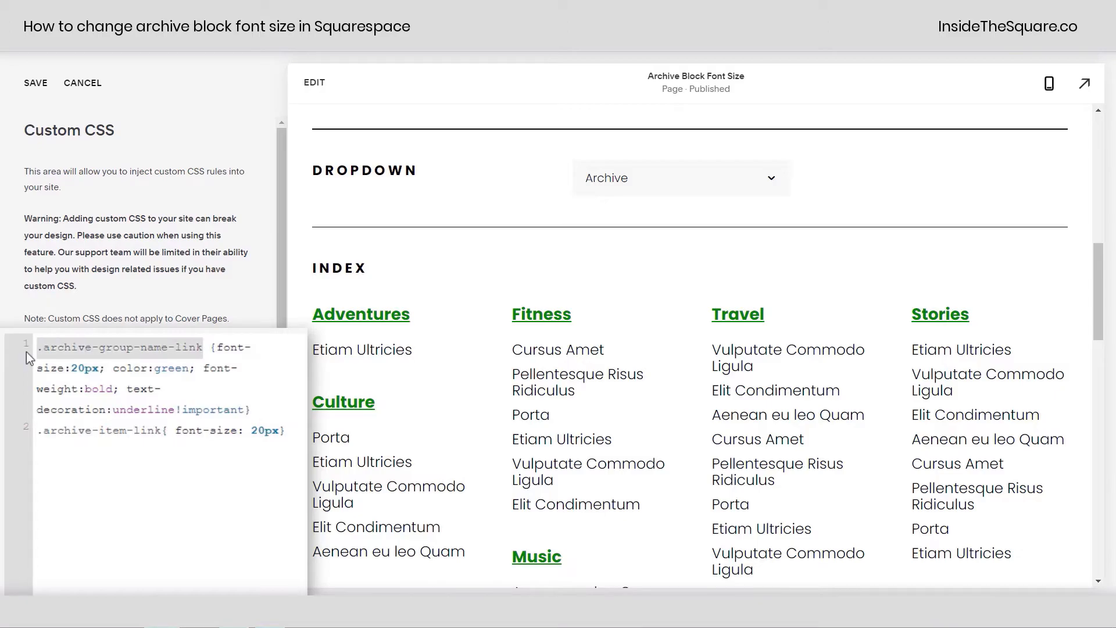
pyautogui.scroll(3)
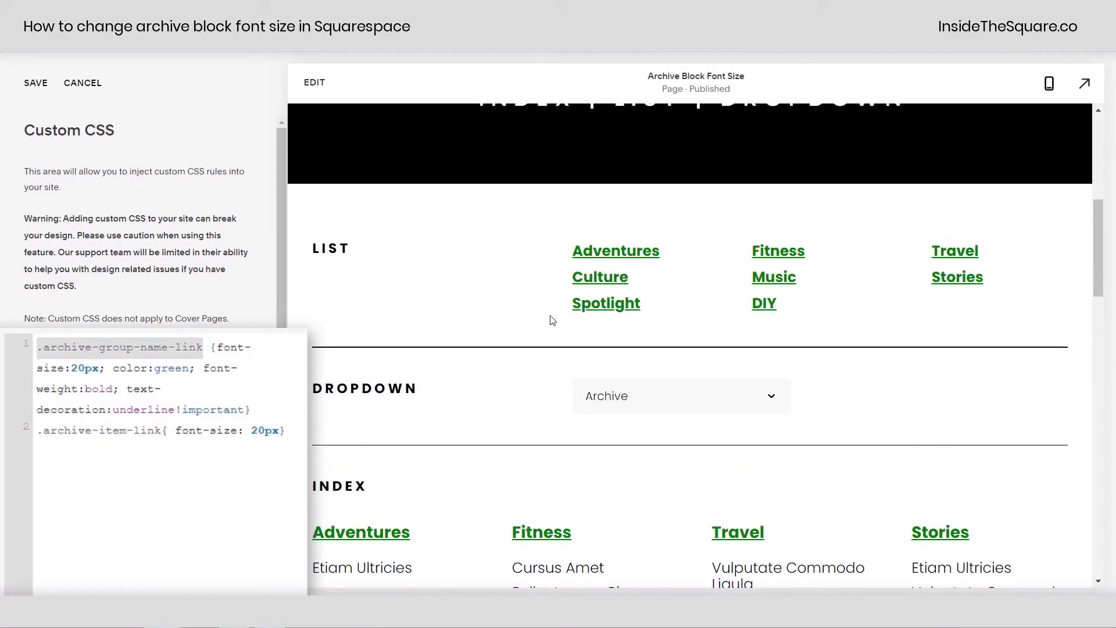
pyautogui.scroll(-3)
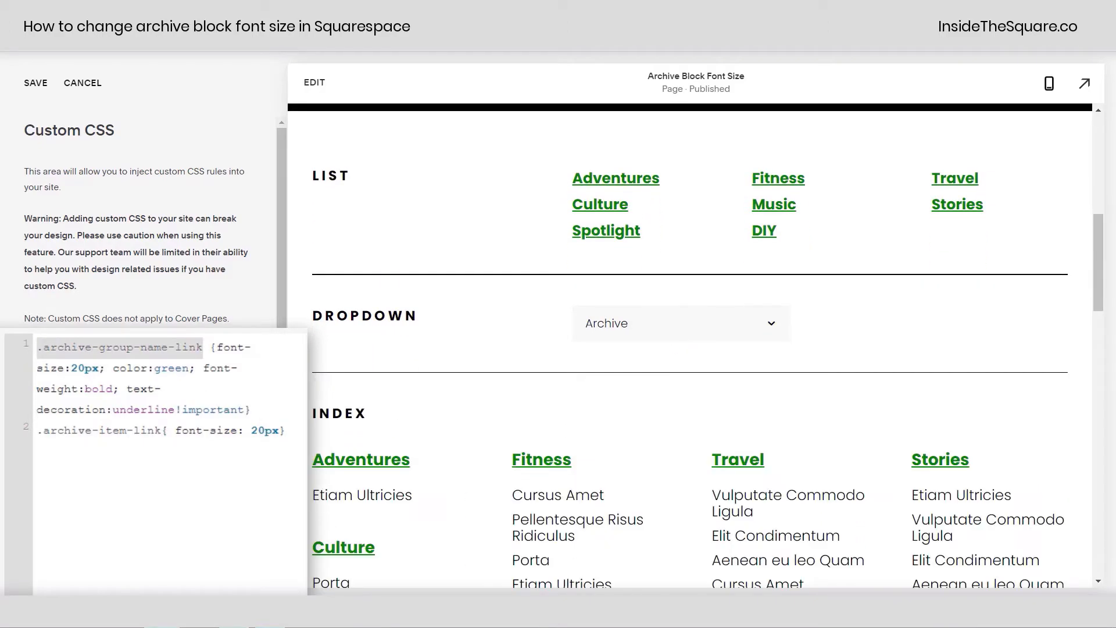
pyautogui.moveTo(416, 399)
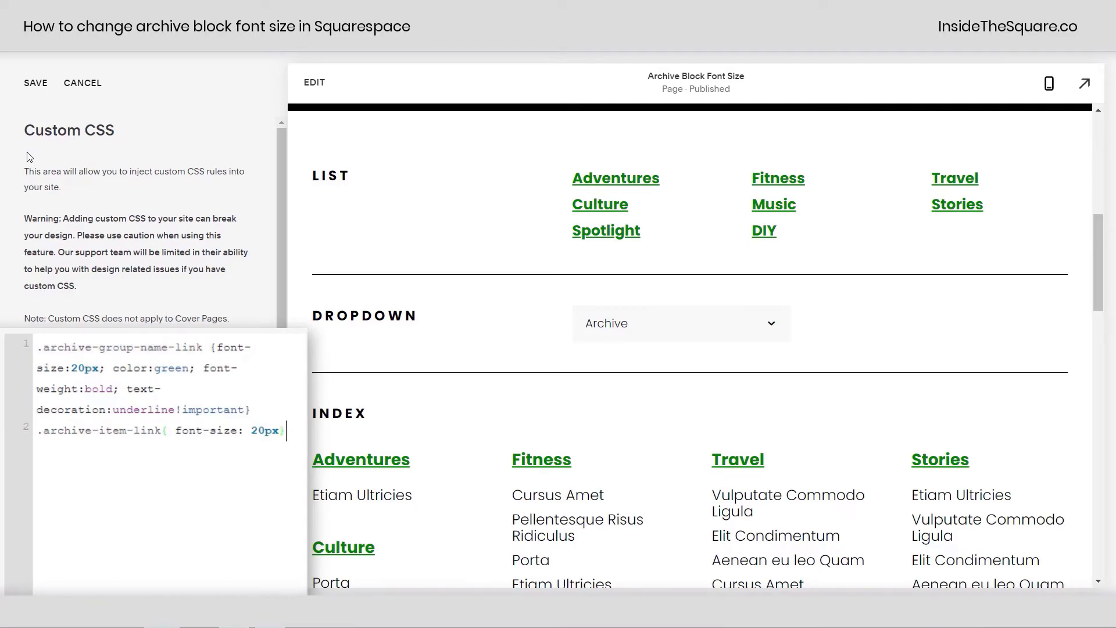
pyautogui.click(35, 83)
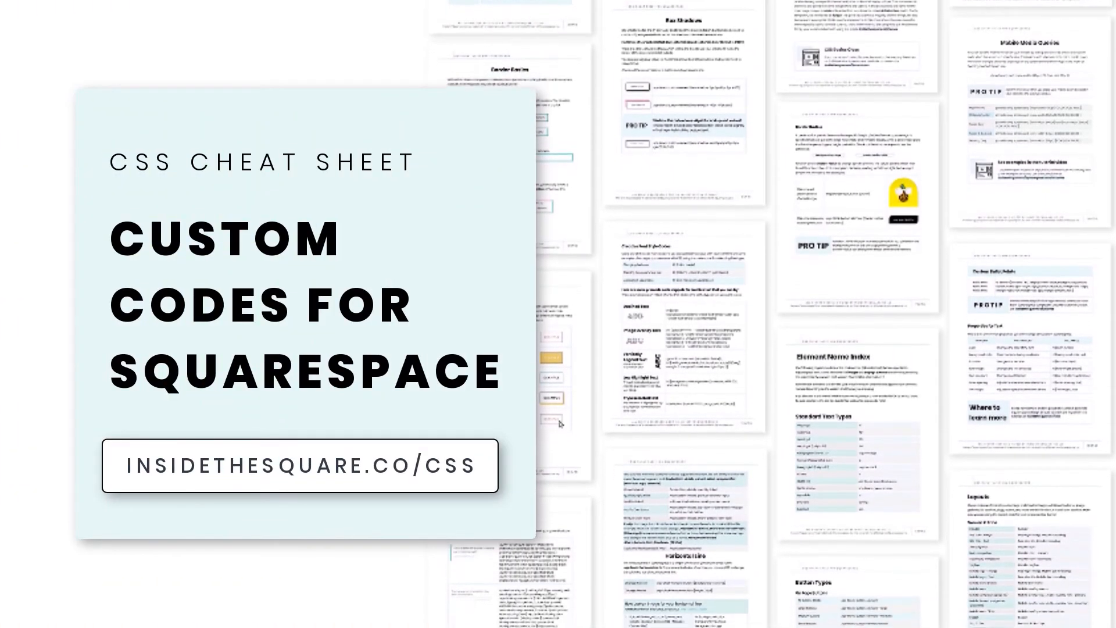
pyautogui.scroll(-3)
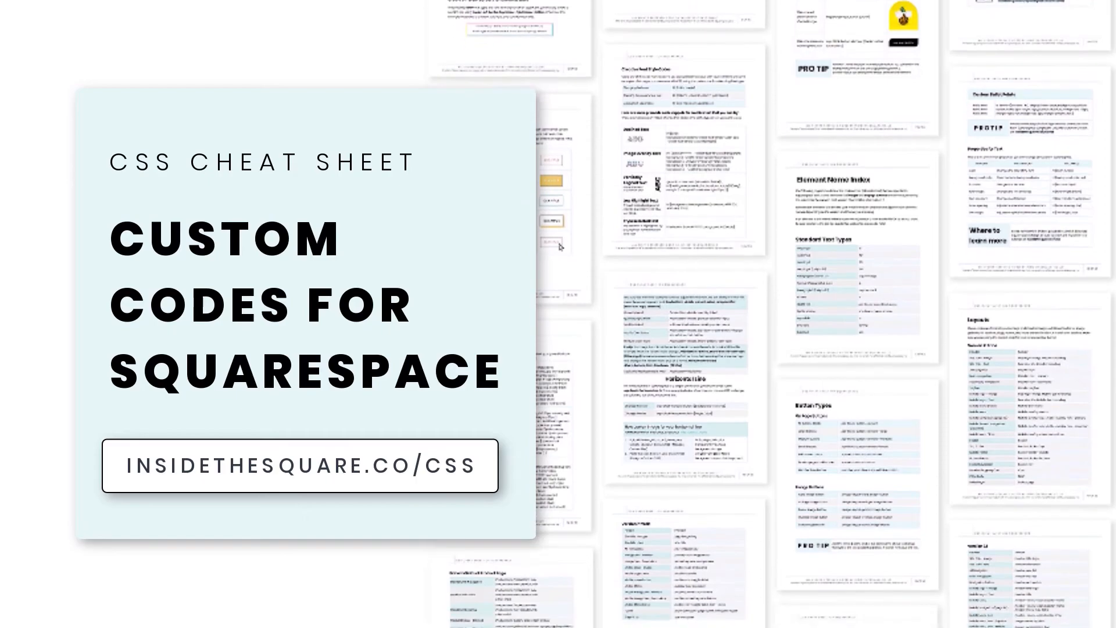
pyautogui.scroll(-3)
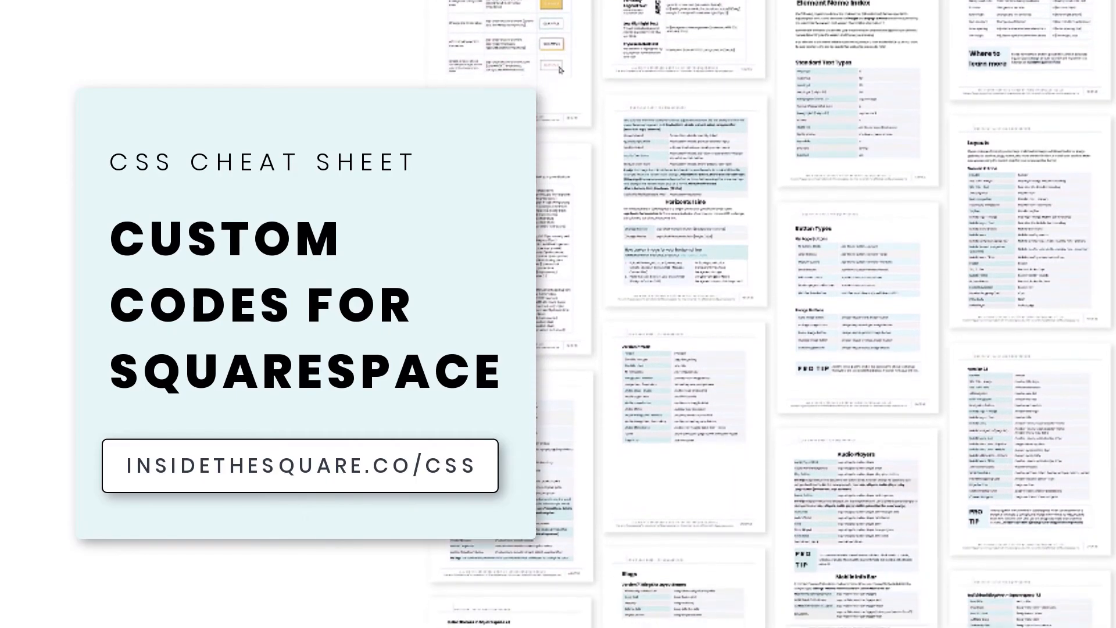
pyautogui.scroll(-3)
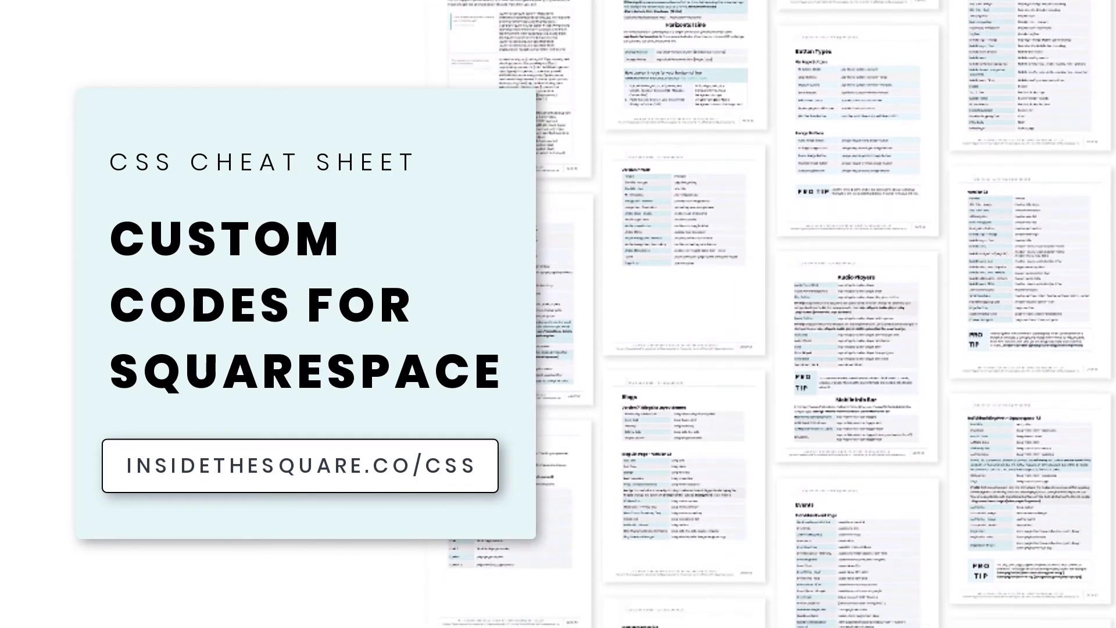
pyautogui.scroll(-3)
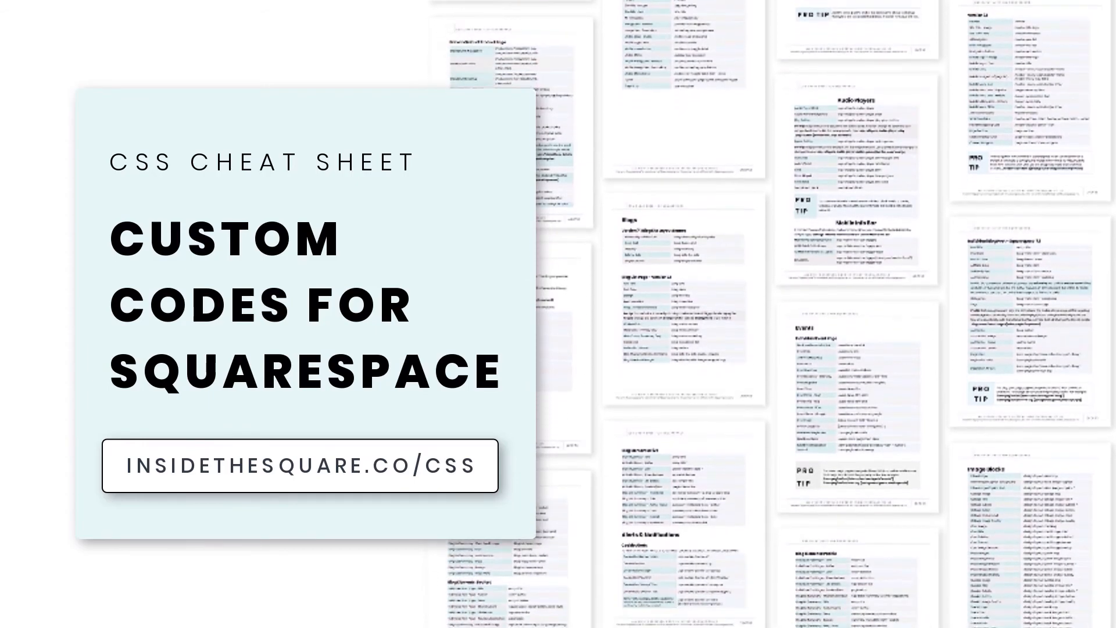
pyautogui.scroll(-3)
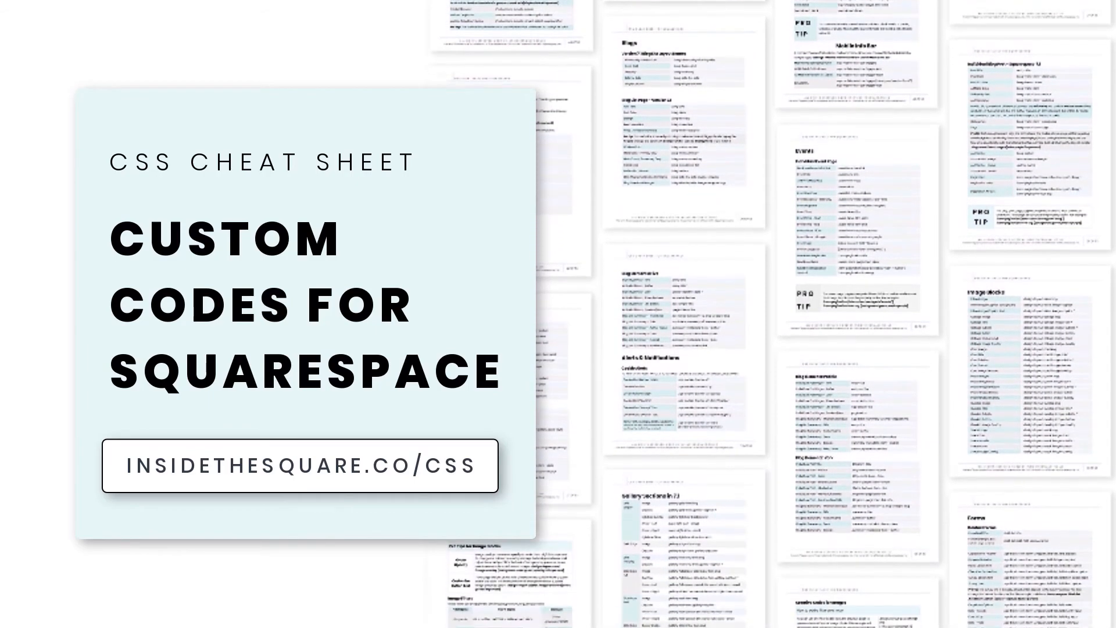
pyautogui.scroll(-3)
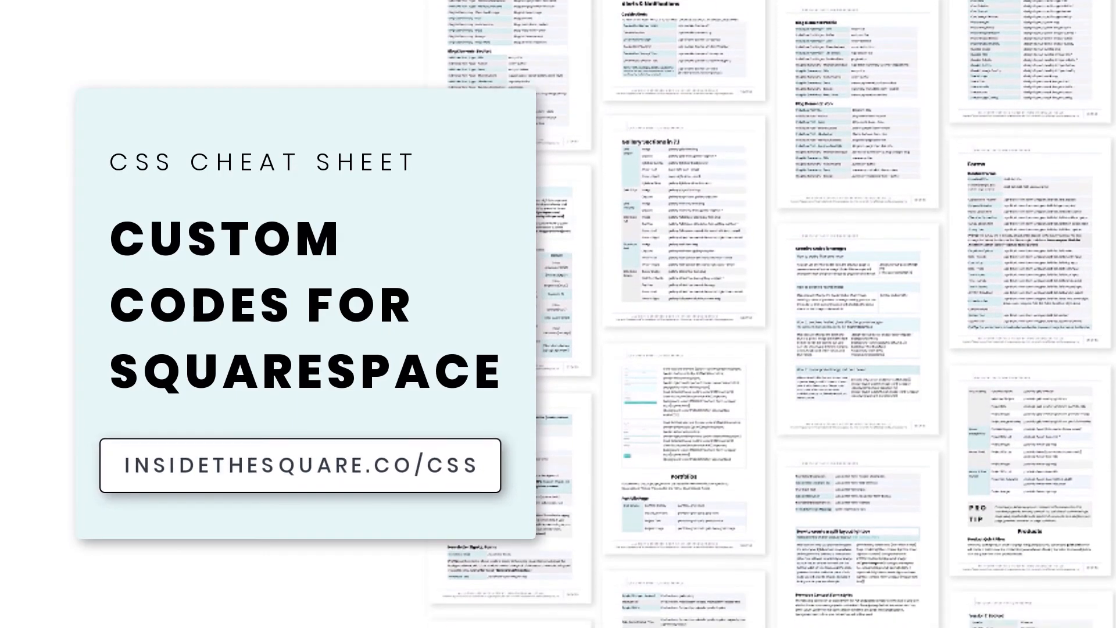
pyautogui.scroll(-3)
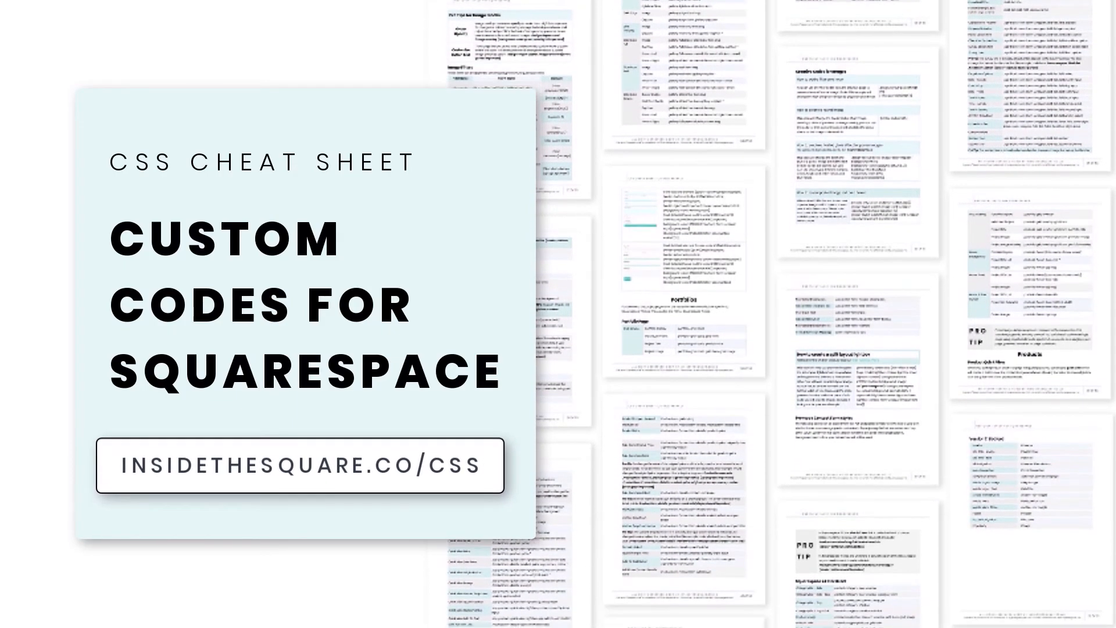